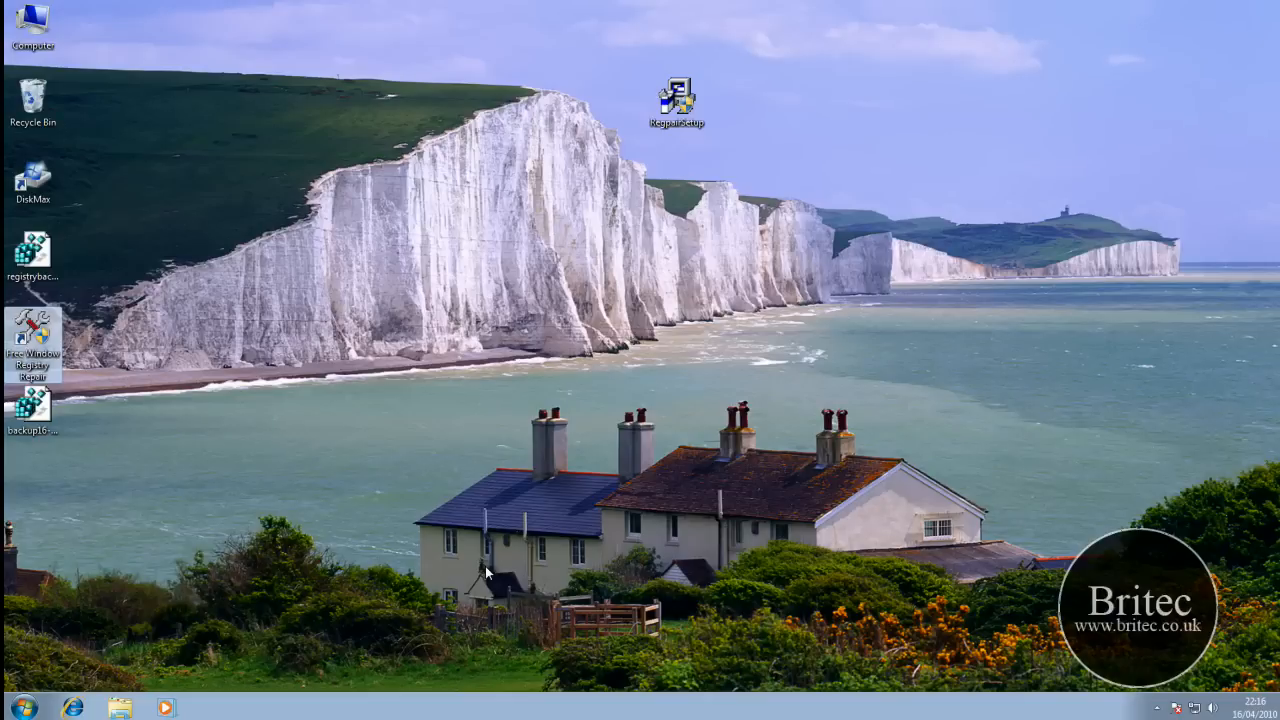
{"action": "mouse_move", "coordinate": [140, 520]}
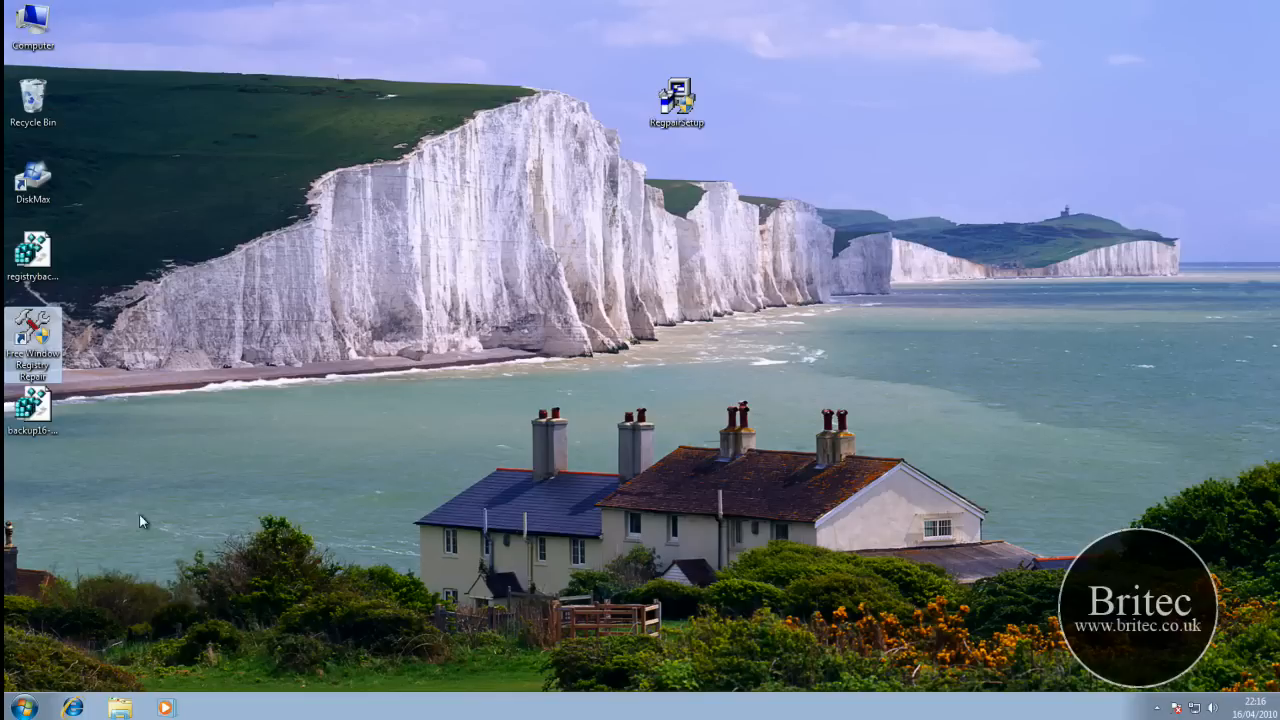
{"action": "mouse_move", "coordinate": [528, 358]}
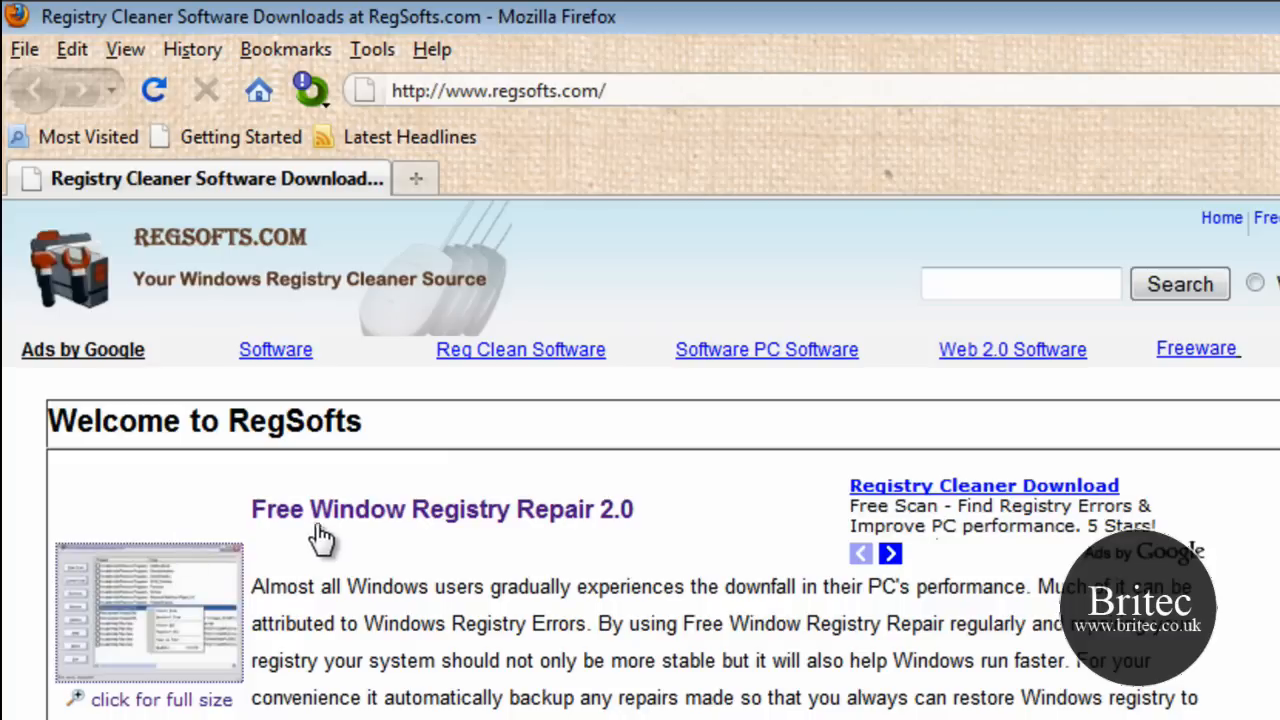
{"action": "mouse_move", "coordinate": [460, 550]}
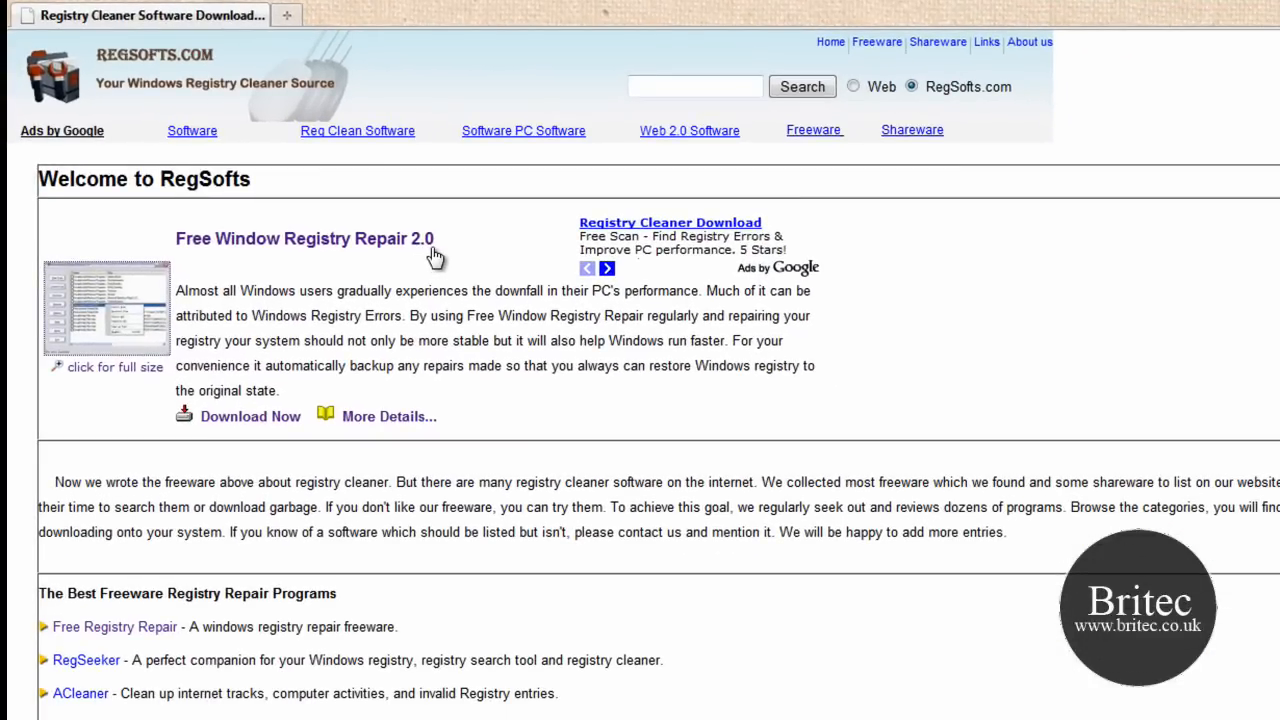
{"action": "mouse_move", "coordinate": [271, 132]}
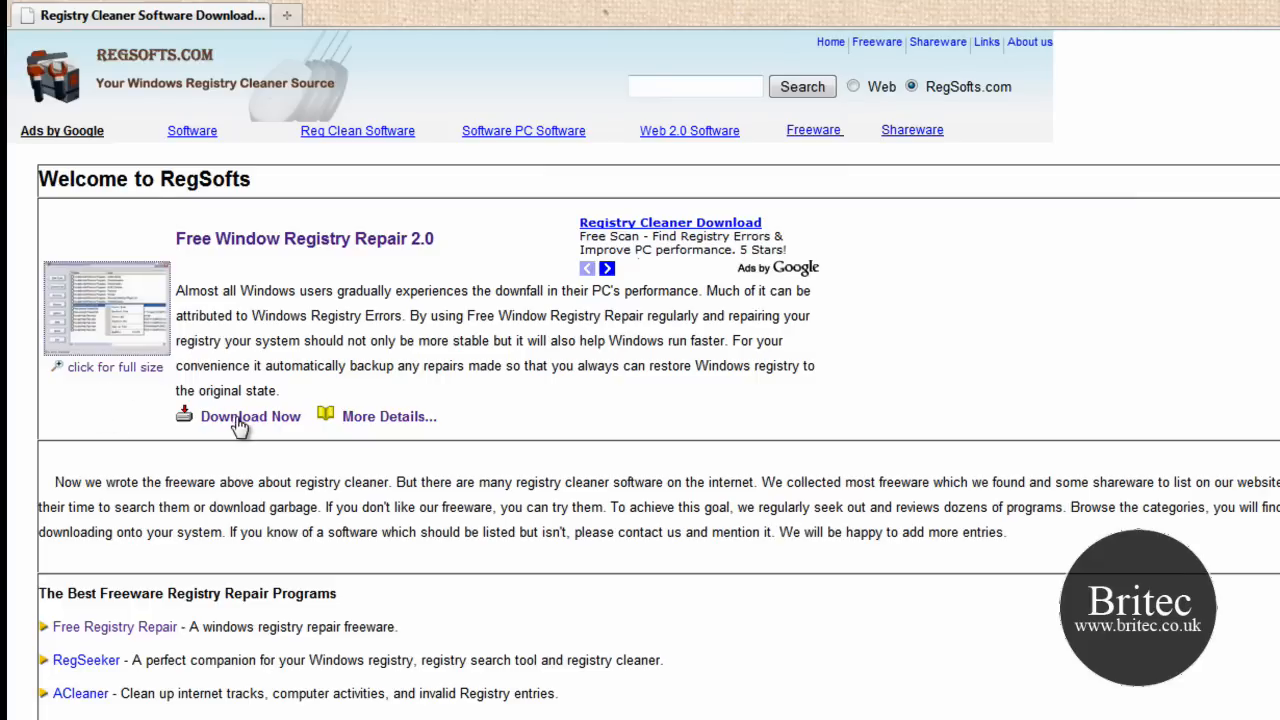
{"action": "mouse_move", "coordinate": [205, 458]}
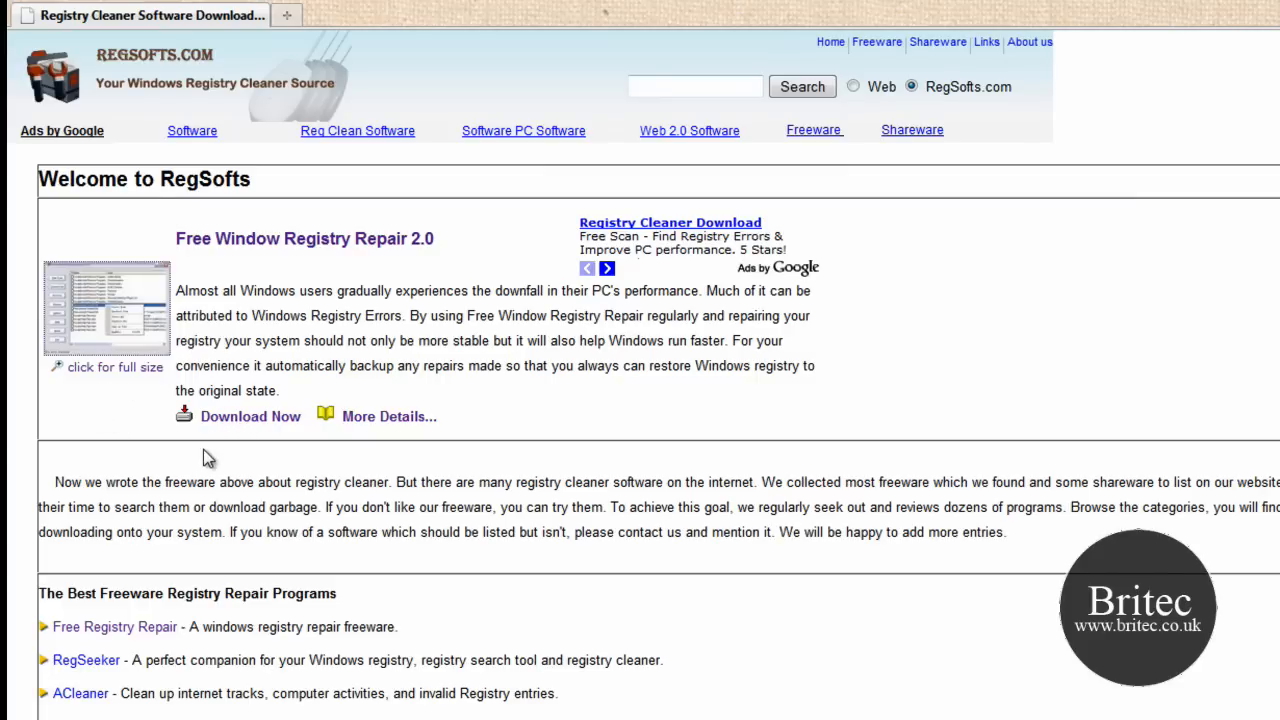
{"action": "mouse_move", "coordinate": [204, 444]}
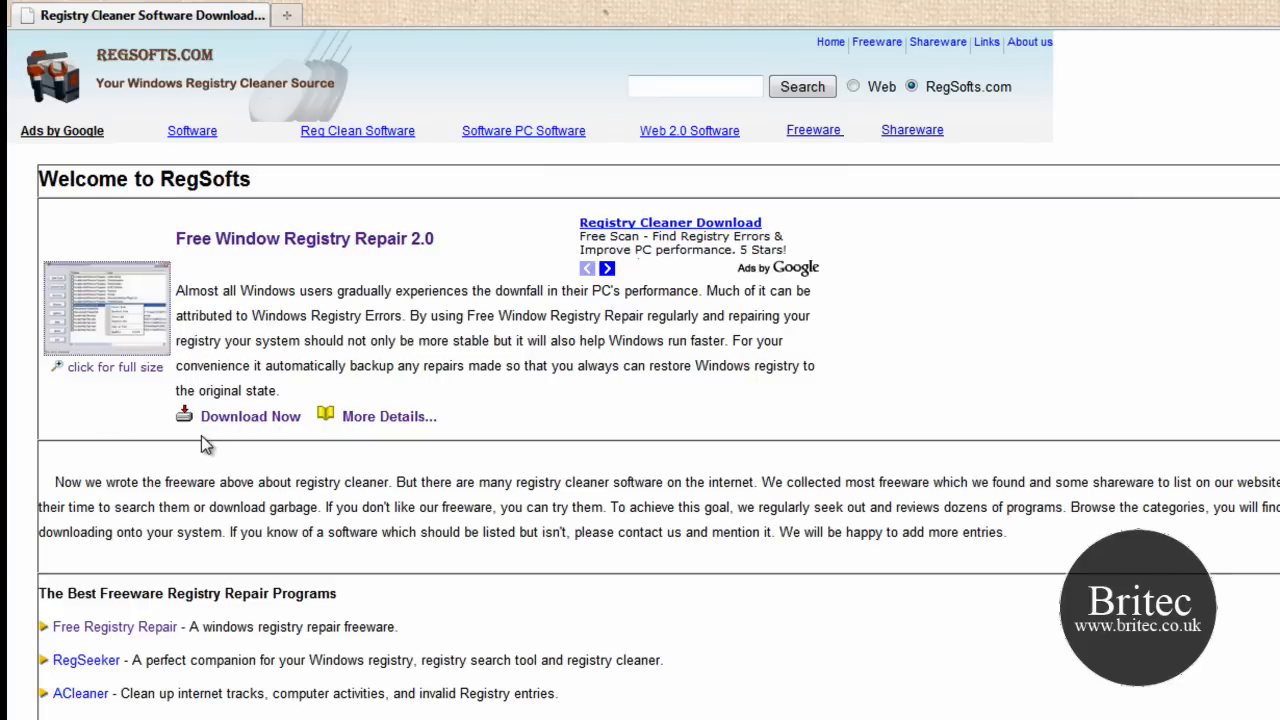
{"action": "mouse_move", "coordinate": [270, 467]}
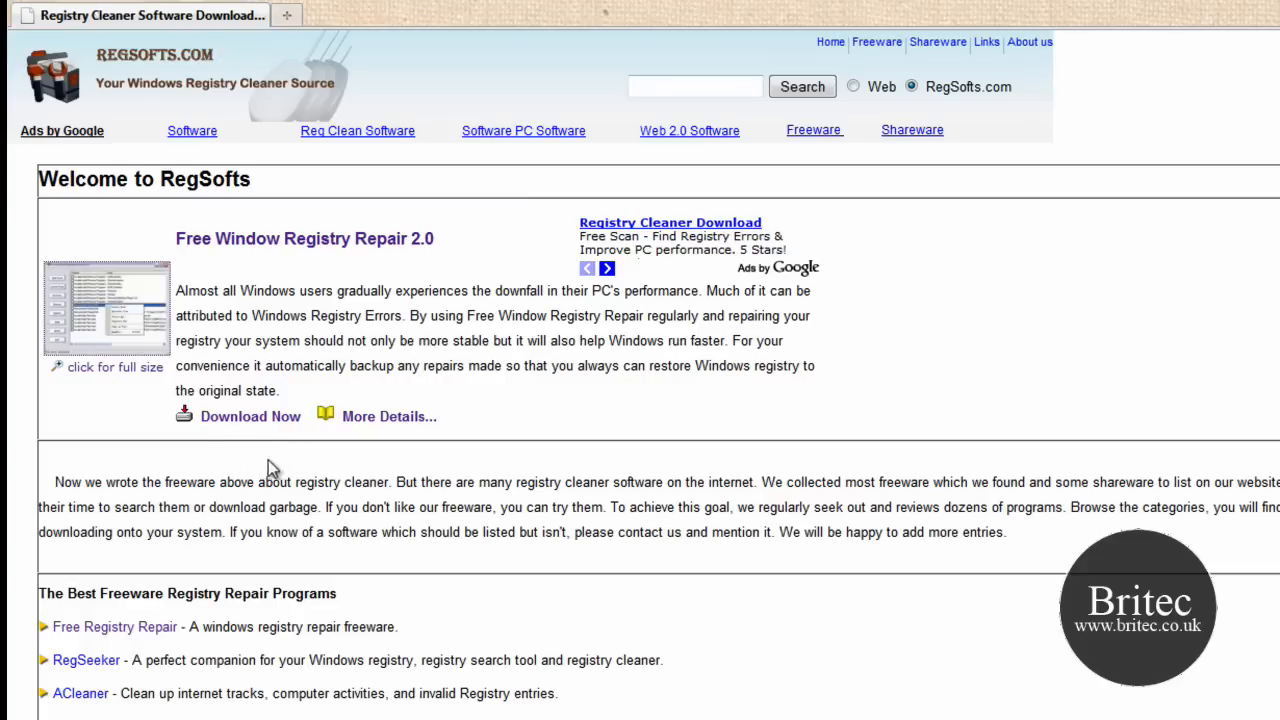
{"action": "mouse_move", "coordinate": [371, 254]}
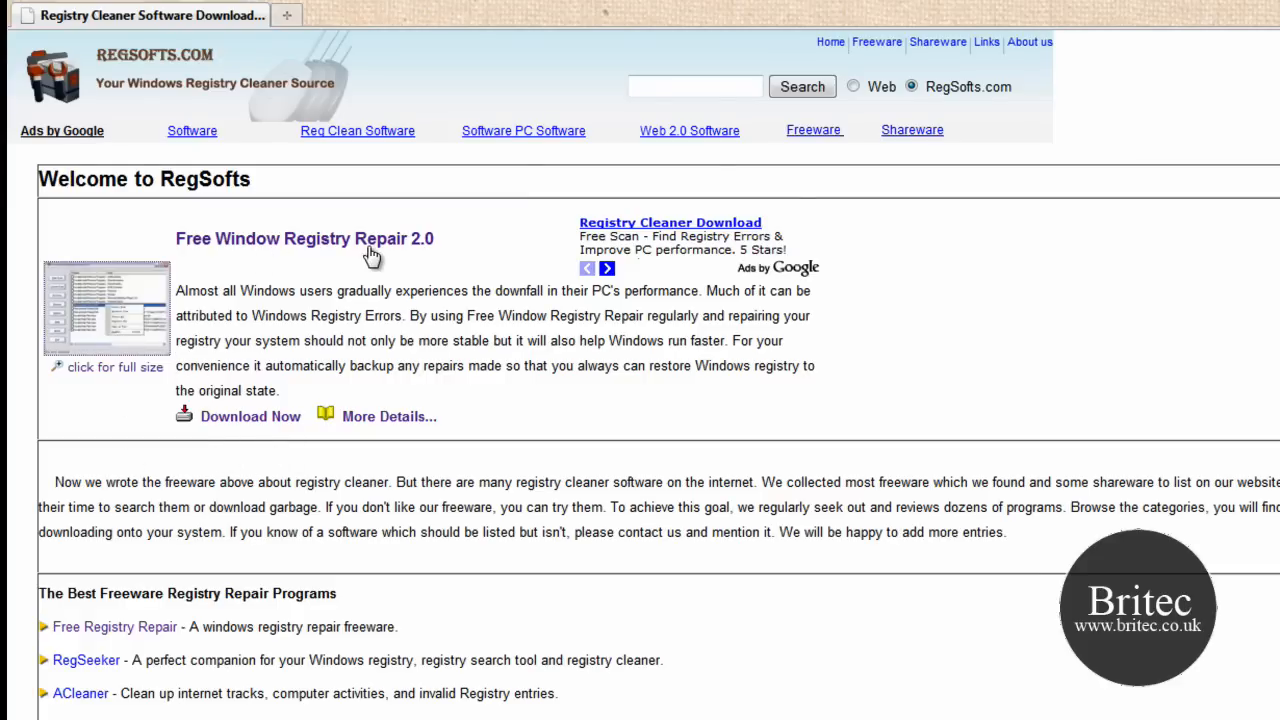
{"action": "mouse_move", "coordinate": [369, 272]}
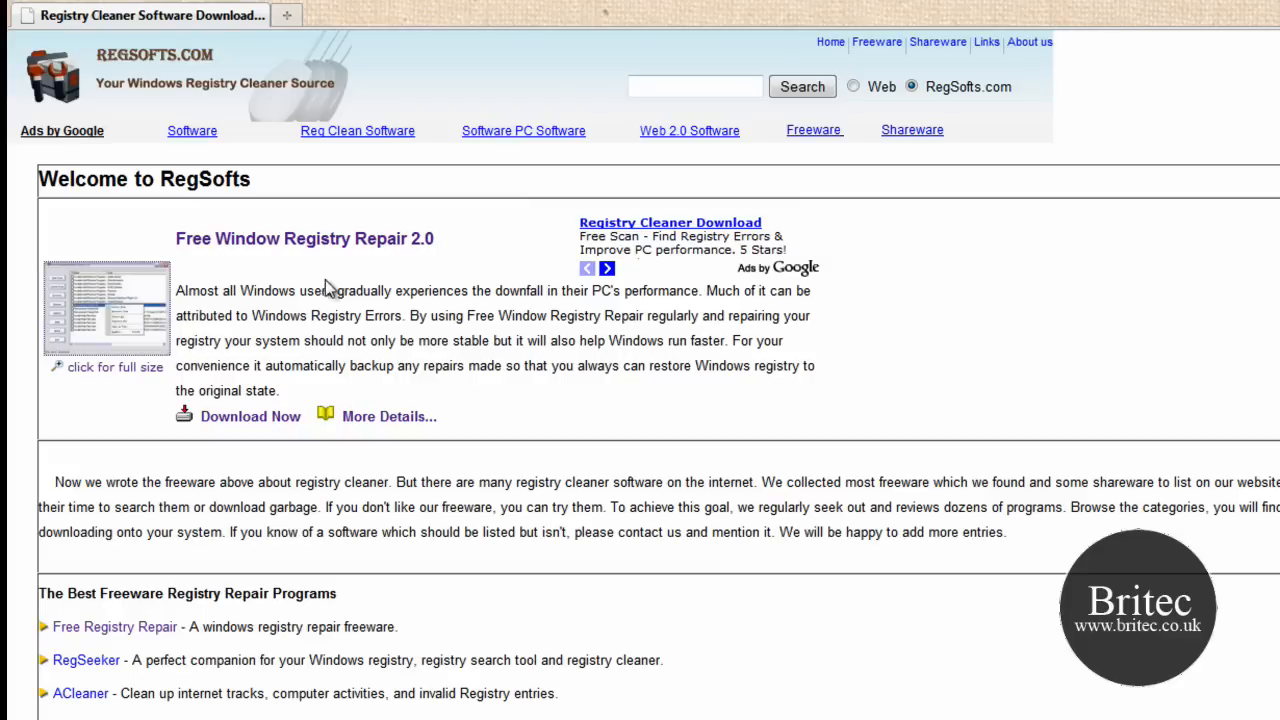
{"action": "mouse_move", "coordinate": [357, 315]}
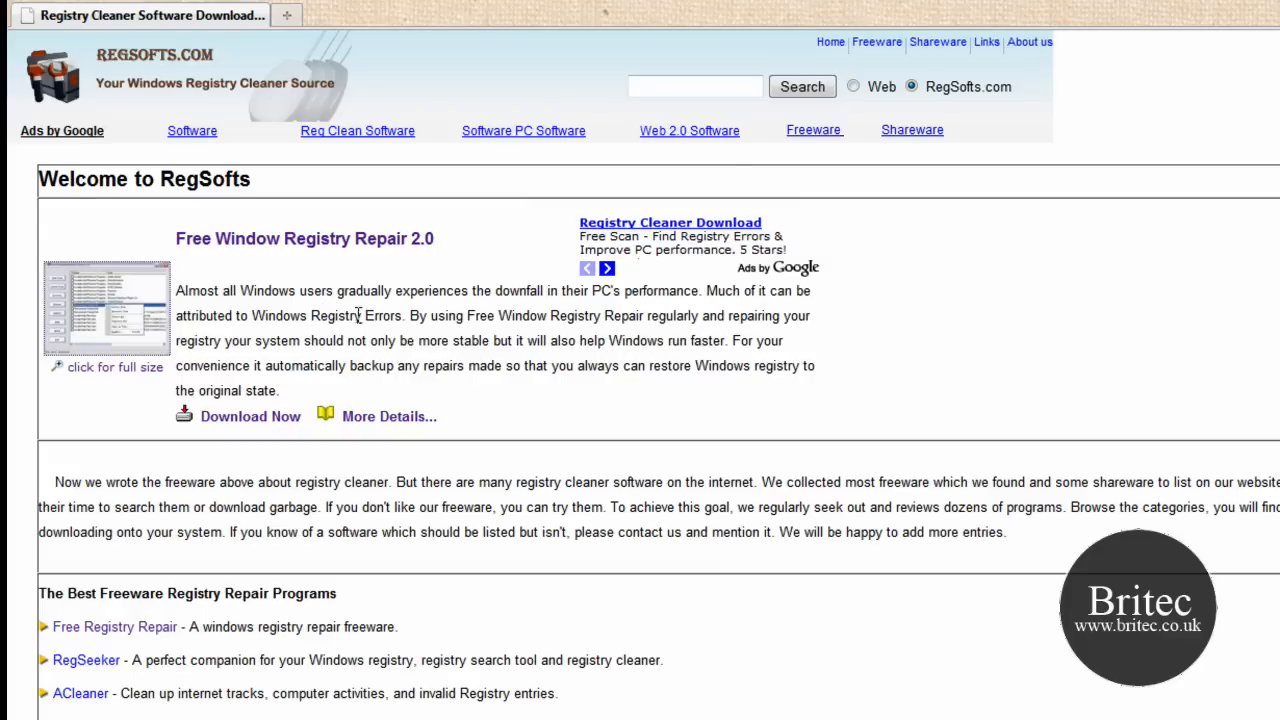
{"action": "mouse_move", "coordinate": [297, 448]}
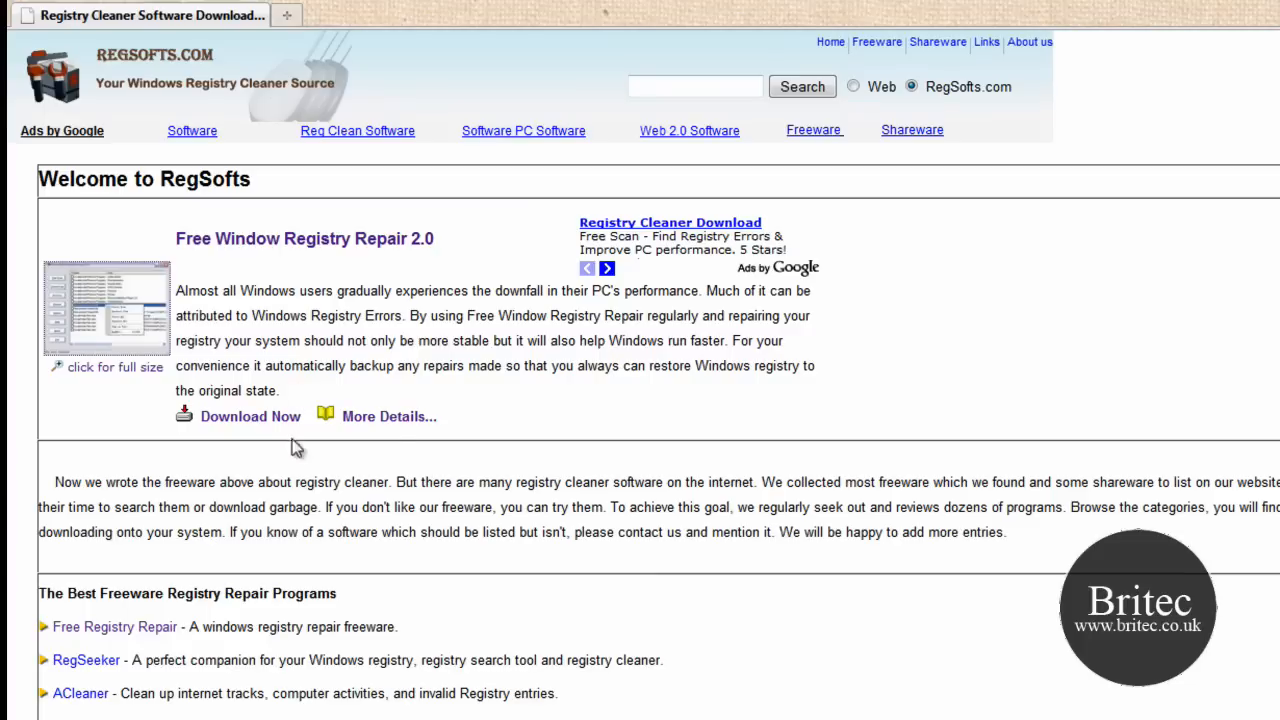
{"action": "mouse_move", "coordinate": [250, 424]}
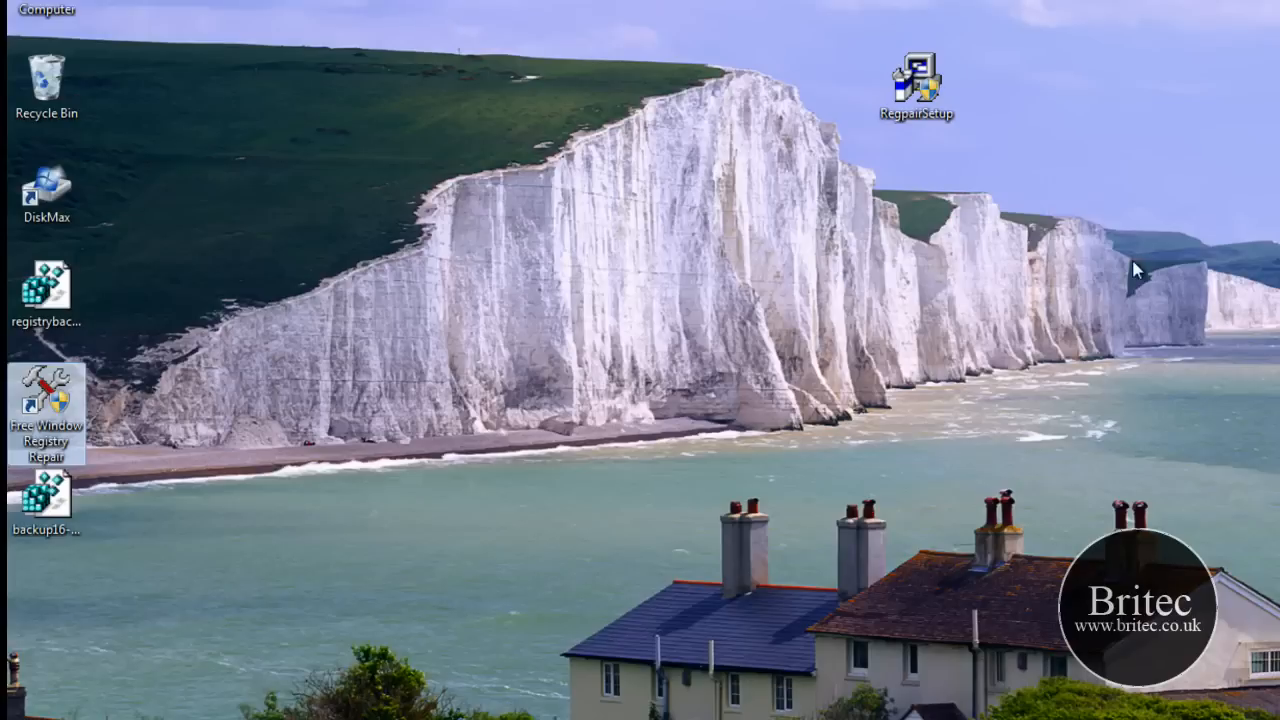
{"action": "mouse_move", "coordinate": [456, 377]}
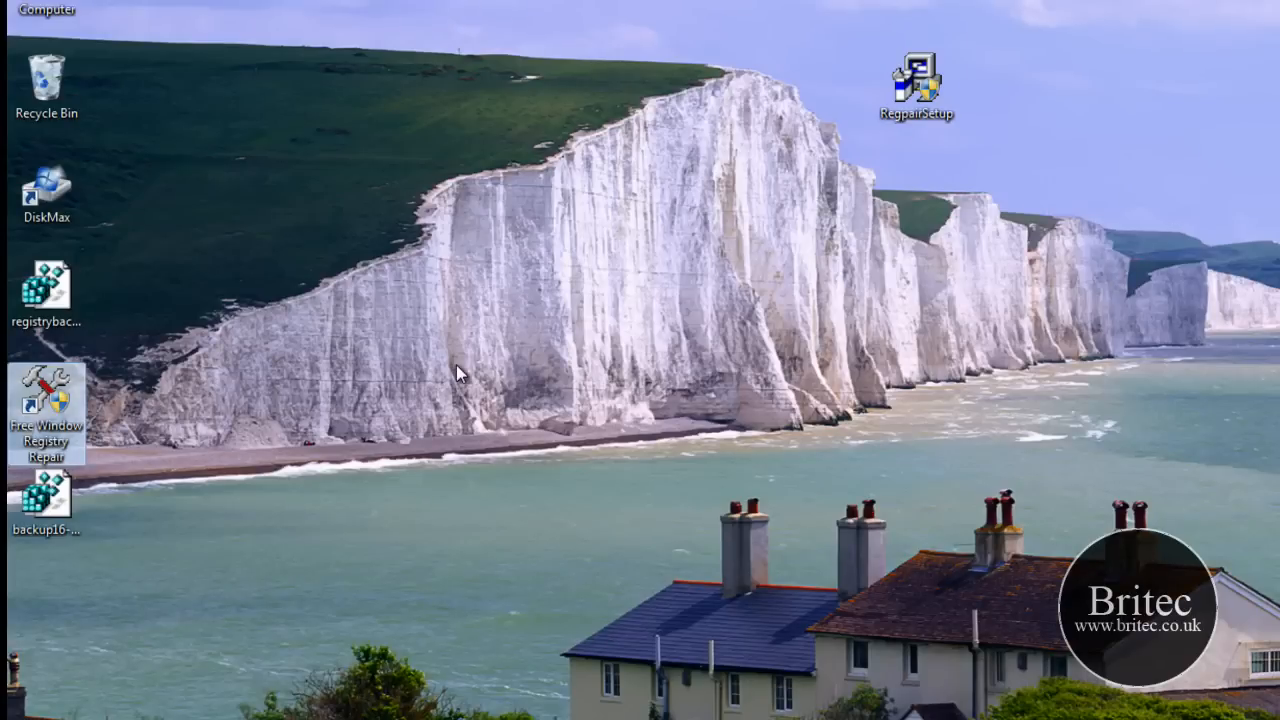
Run RegairSetup, approve UAC, install Free Window Registry Repair and launch it on finish
{"action": "double_click", "coordinate": [922, 78]}
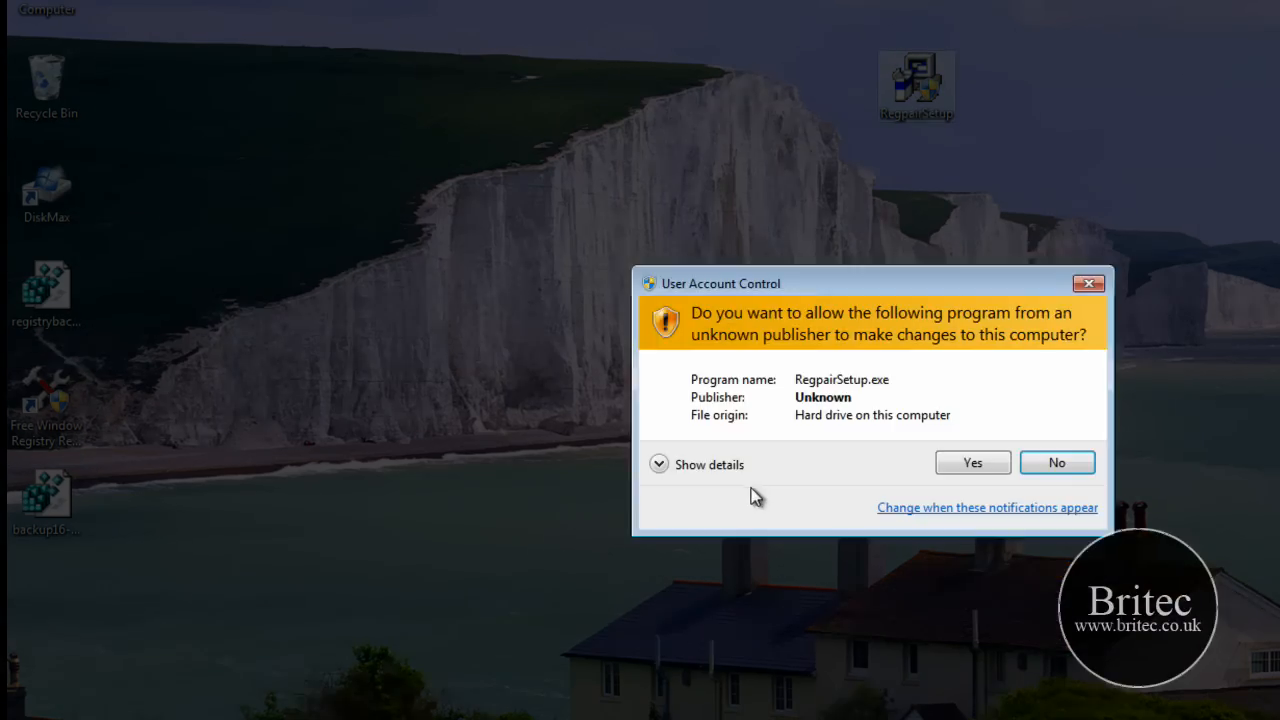
{"action": "left_click", "coordinate": [973, 462]}
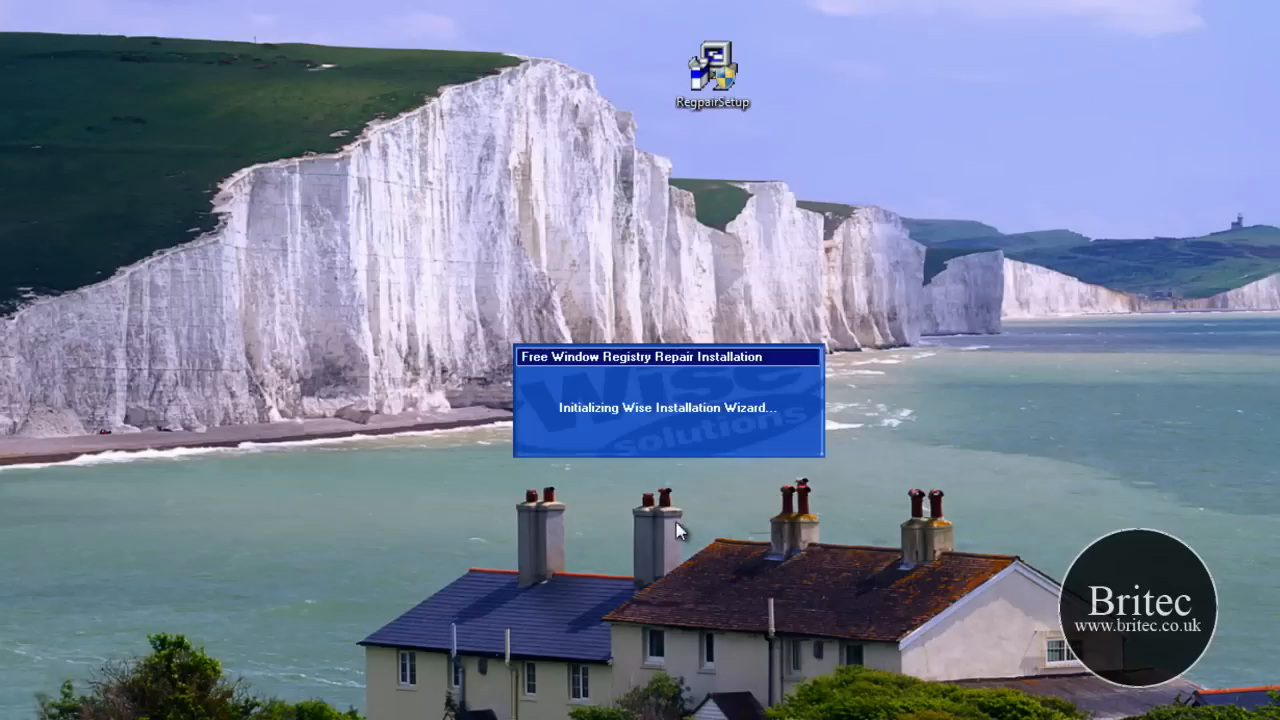
{"action": "mouse_move", "coordinate": [615, 480]}
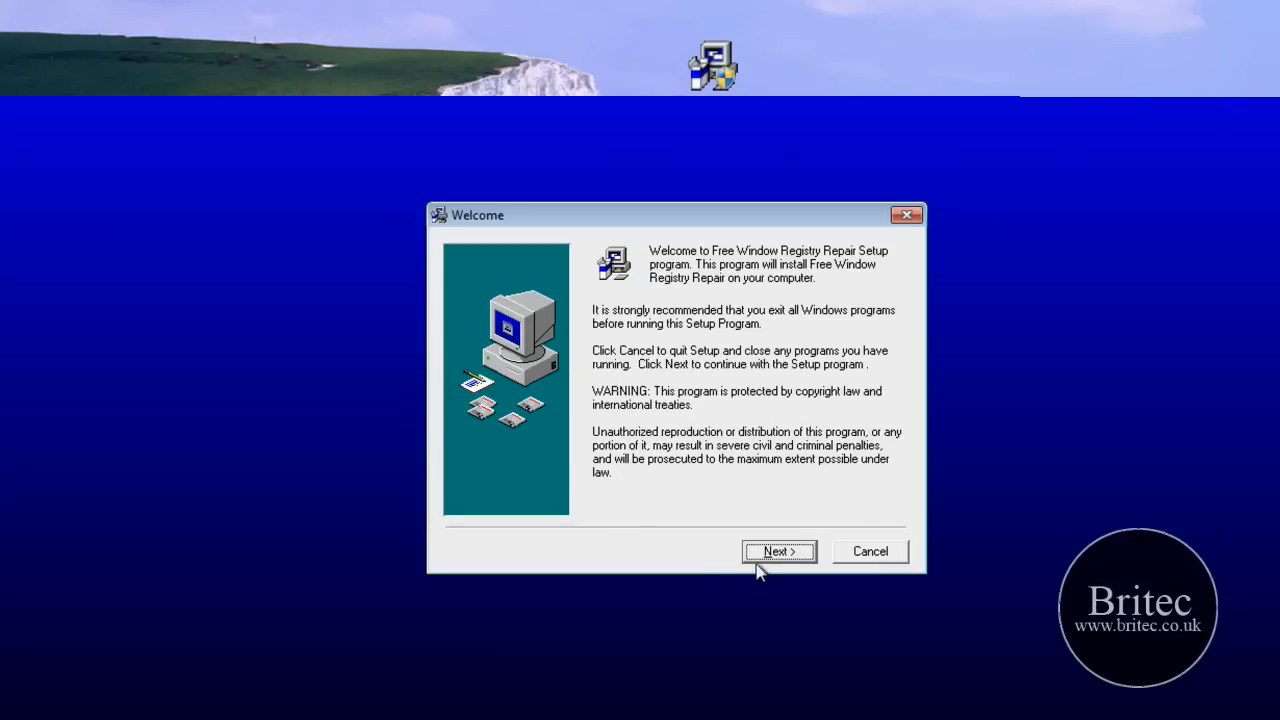
{"action": "left_click", "coordinate": [779, 551]}
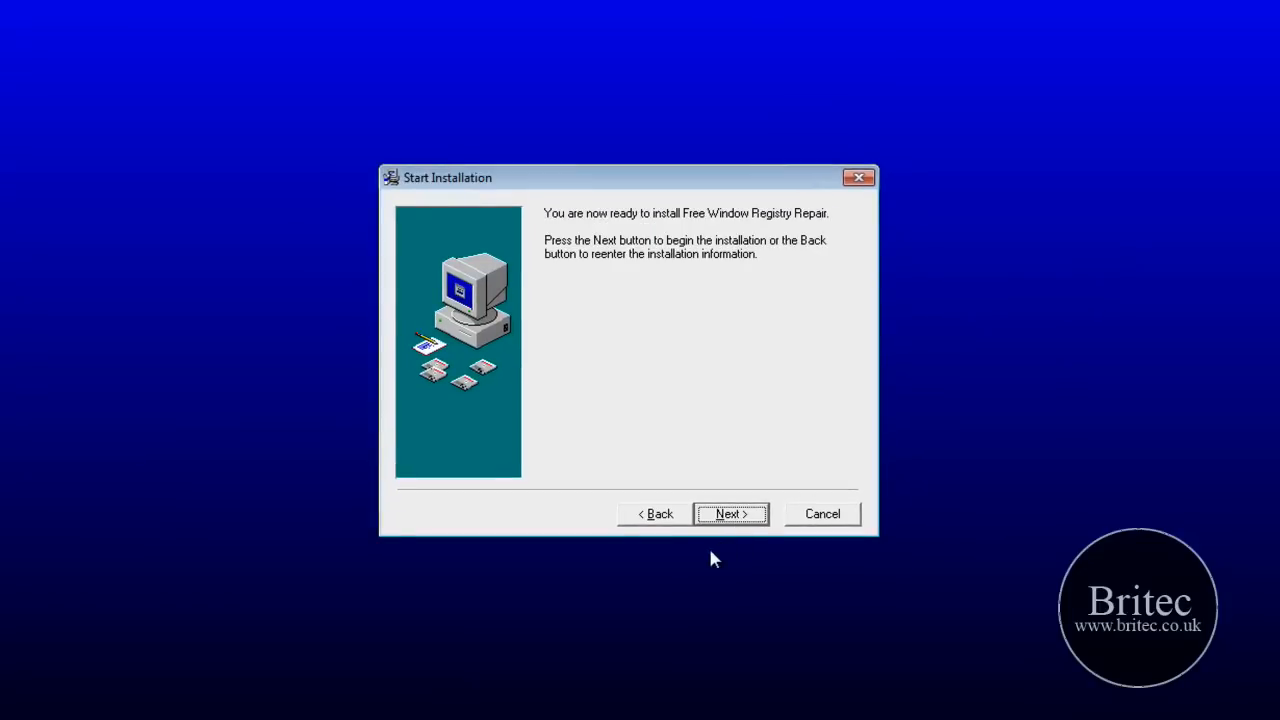
{"action": "left_click", "coordinate": [729, 514]}
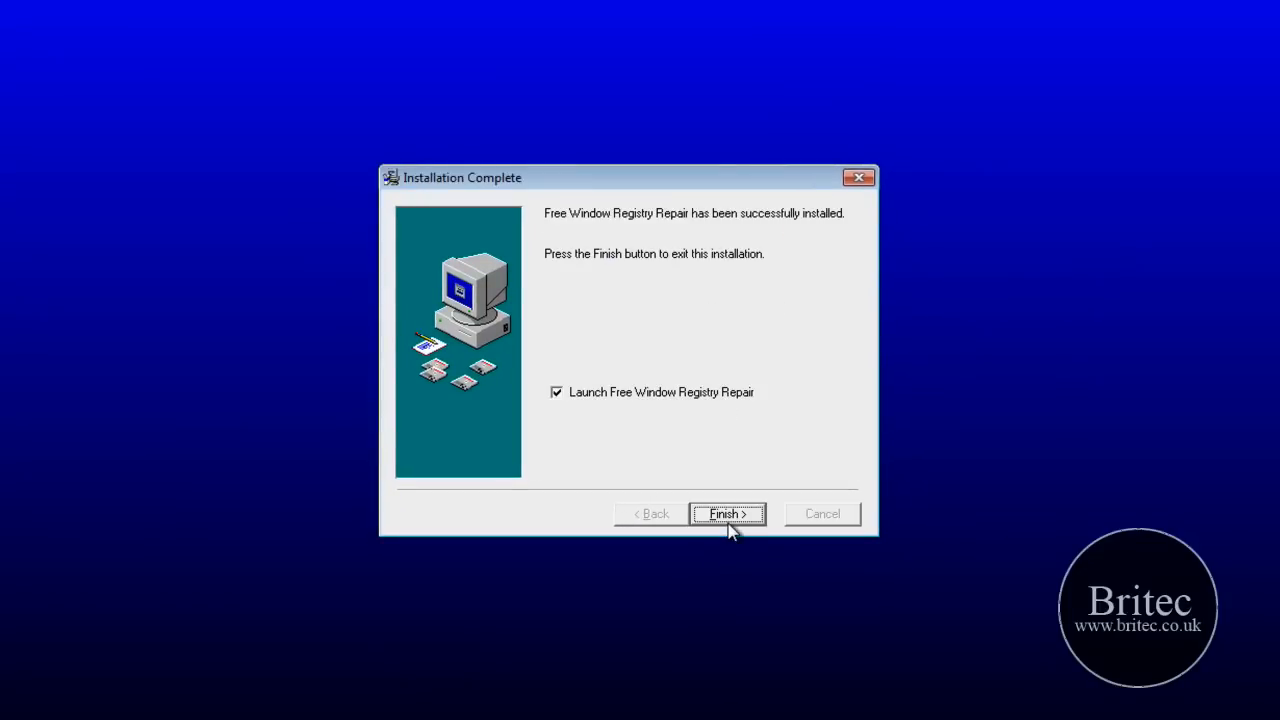
{"action": "left_click", "coordinate": [727, 514]}
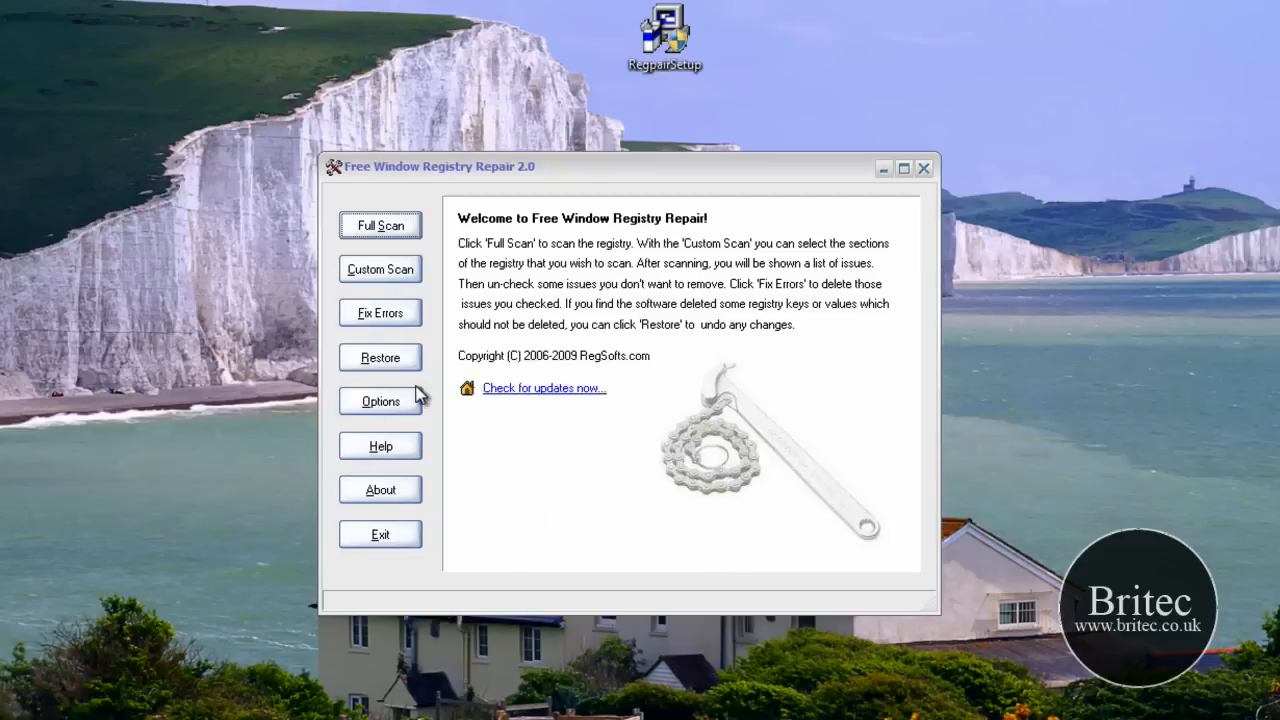
{"action": "mouse_move", "coordinate": [418, 396]}
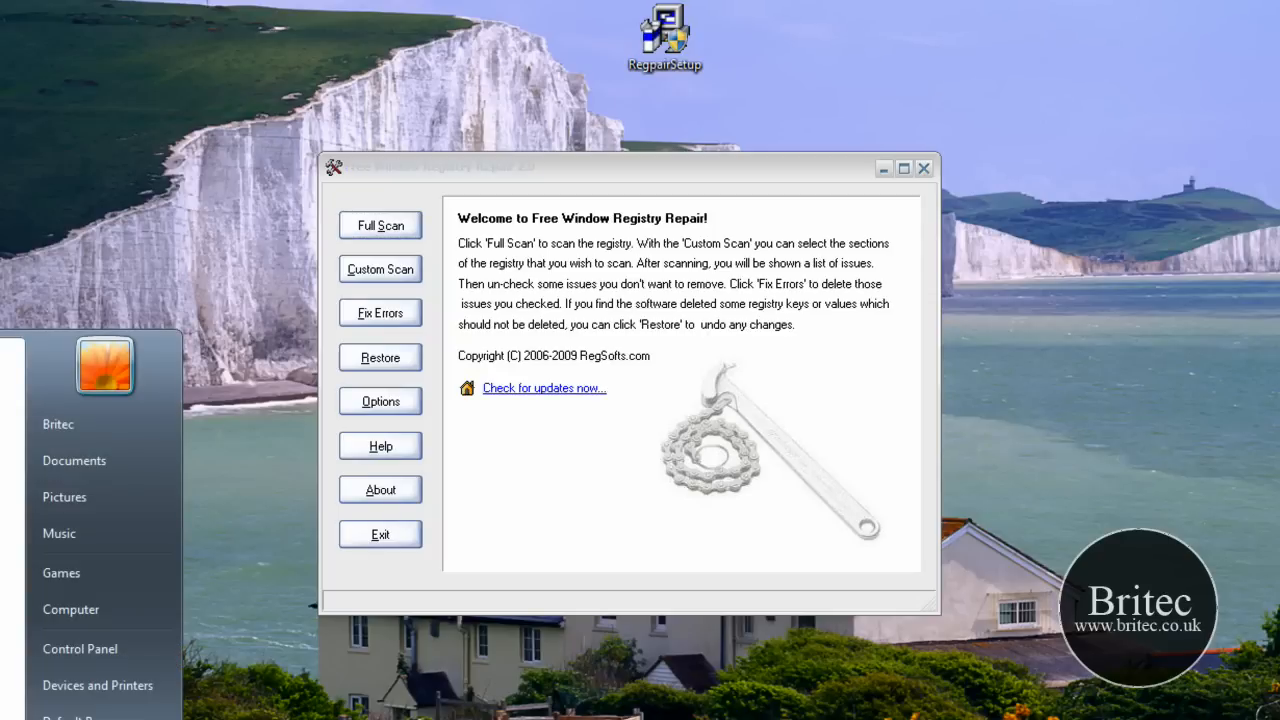
Search the Start menu for 'regedit' to start Registry Editor
{"action": "type", "text": "re"}
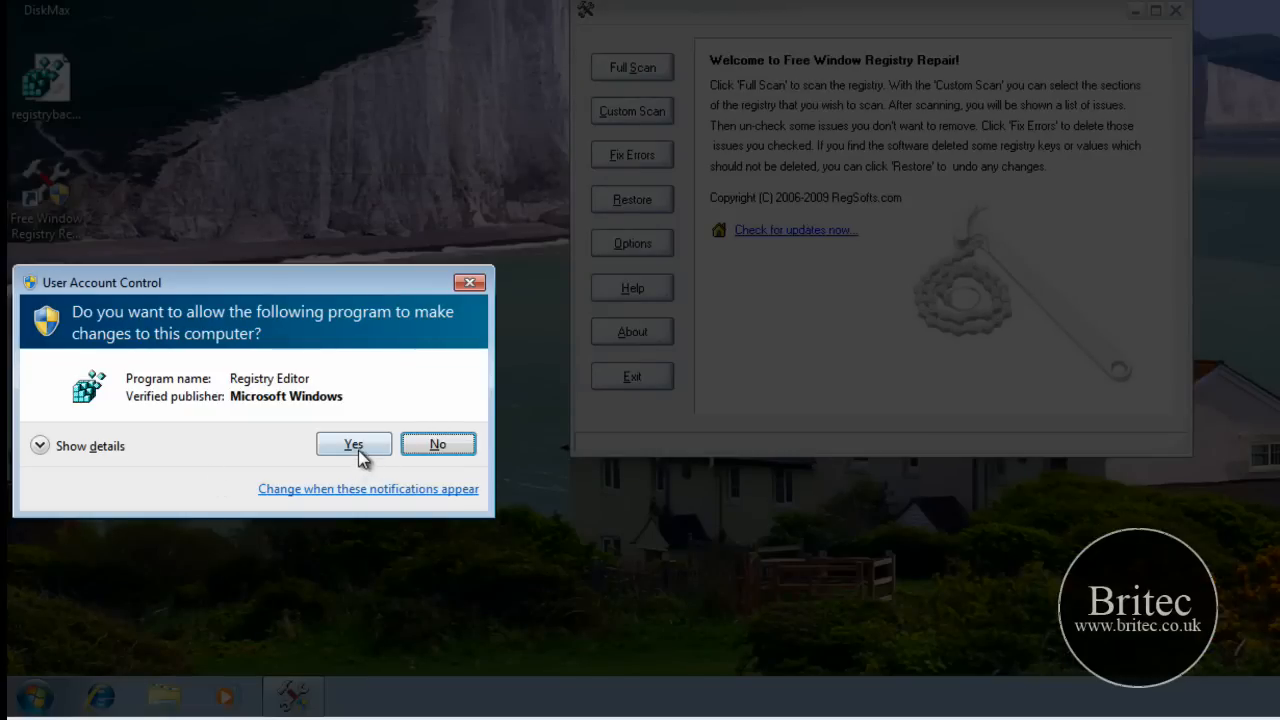
Export the full registry as backup2 on the Desktop and dismiss Registry Editor
{"action": "left_click", "coordinate": [353, 444]}
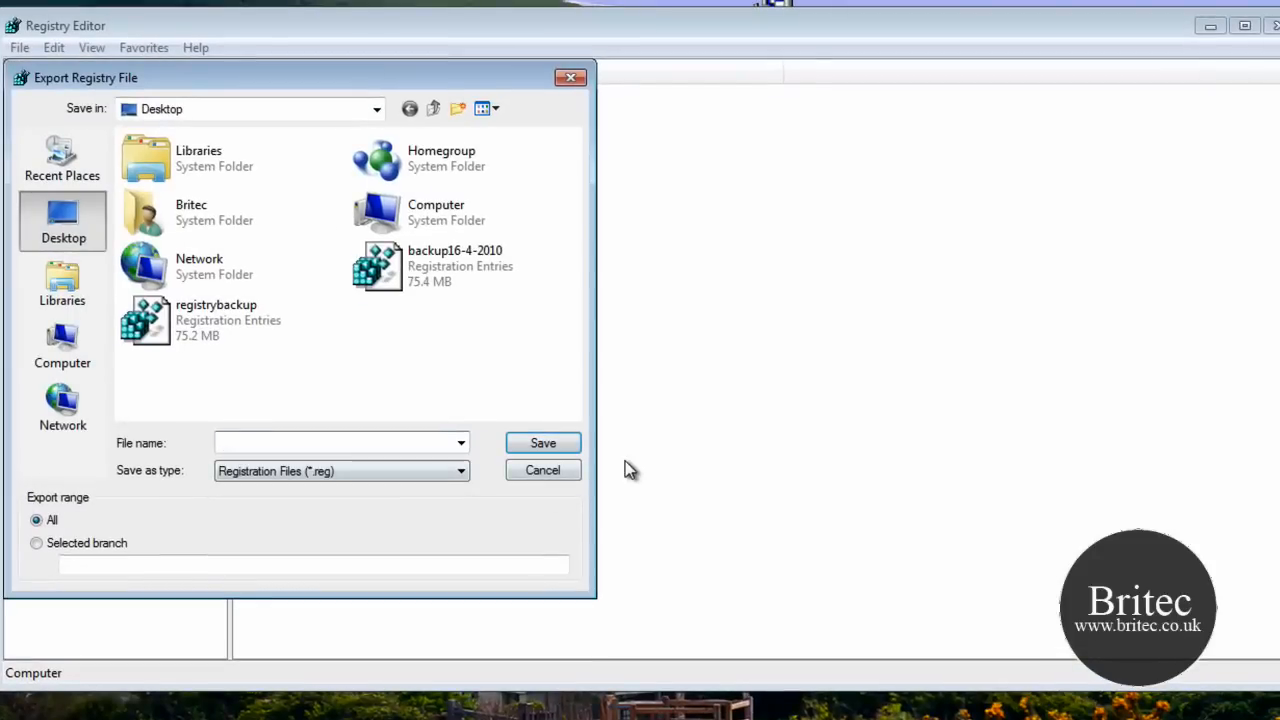
{"action": "type", "text": "backup2"}
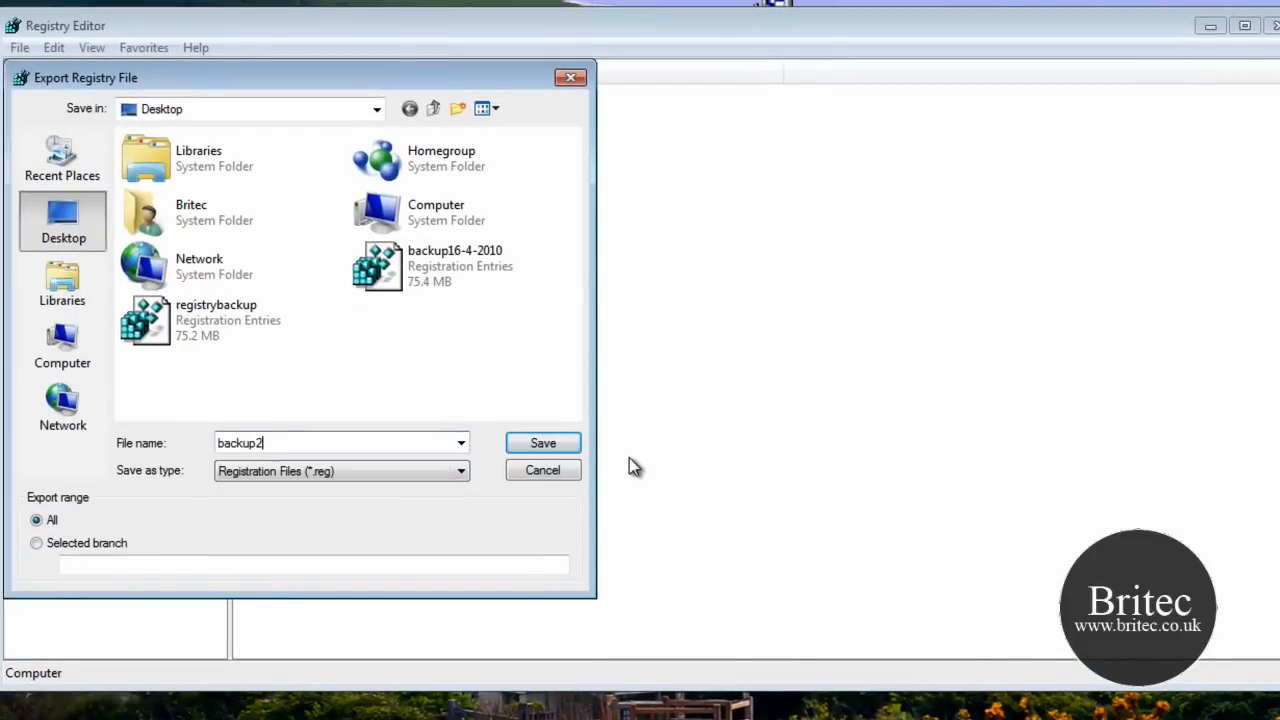
{"action": "left_click", "coordinate": [543, 442]}
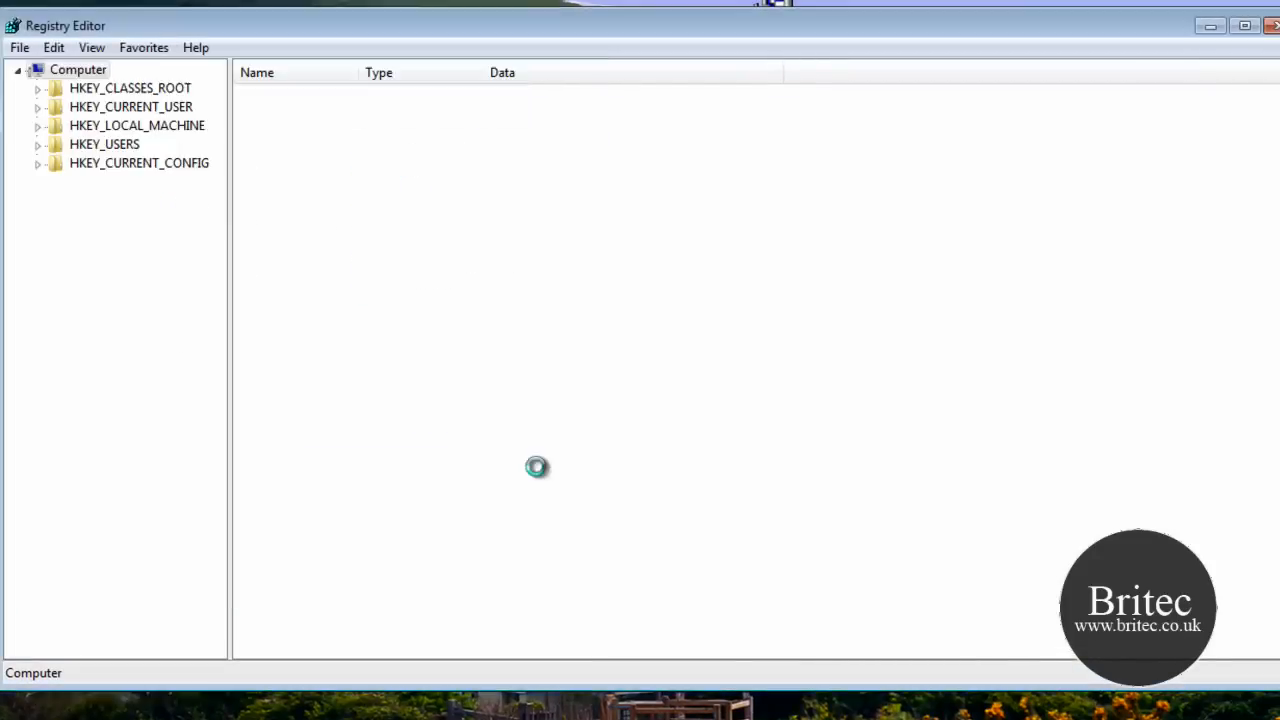
{"action": "mouse_move", "coordinate": [794, 358]}
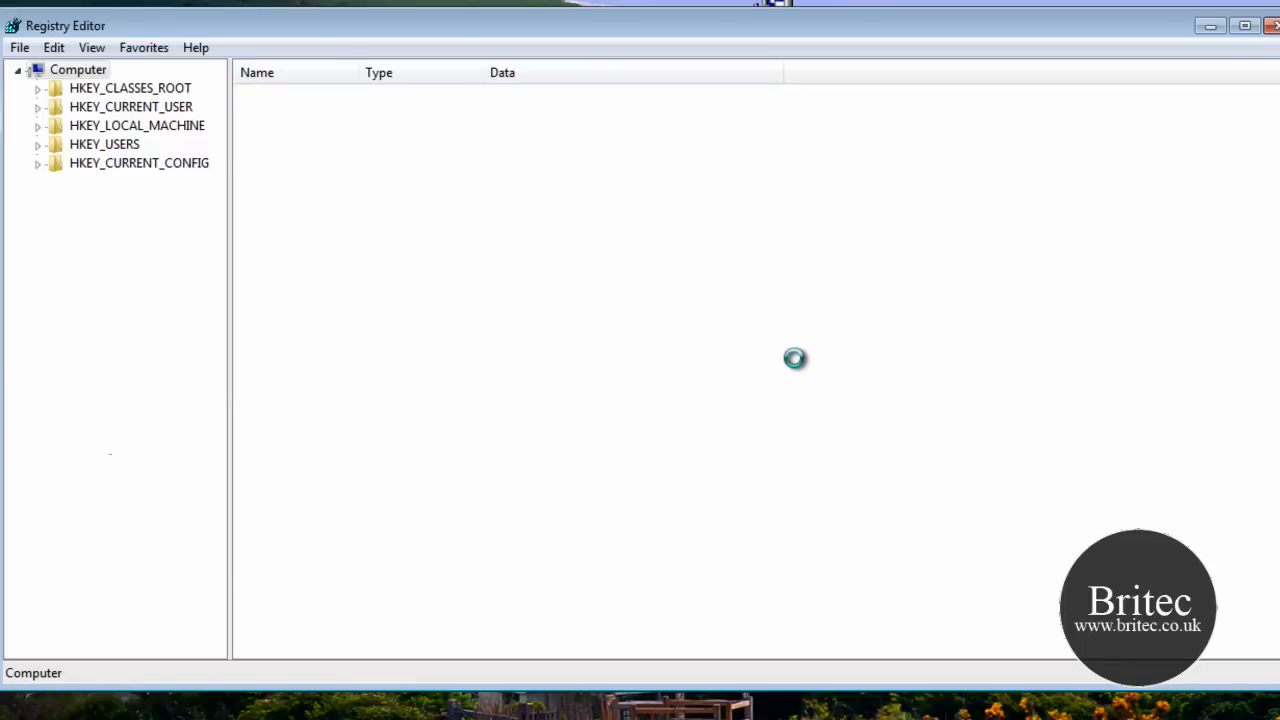
{"action": "mouse_move", "coordinate": [1178, 28]}
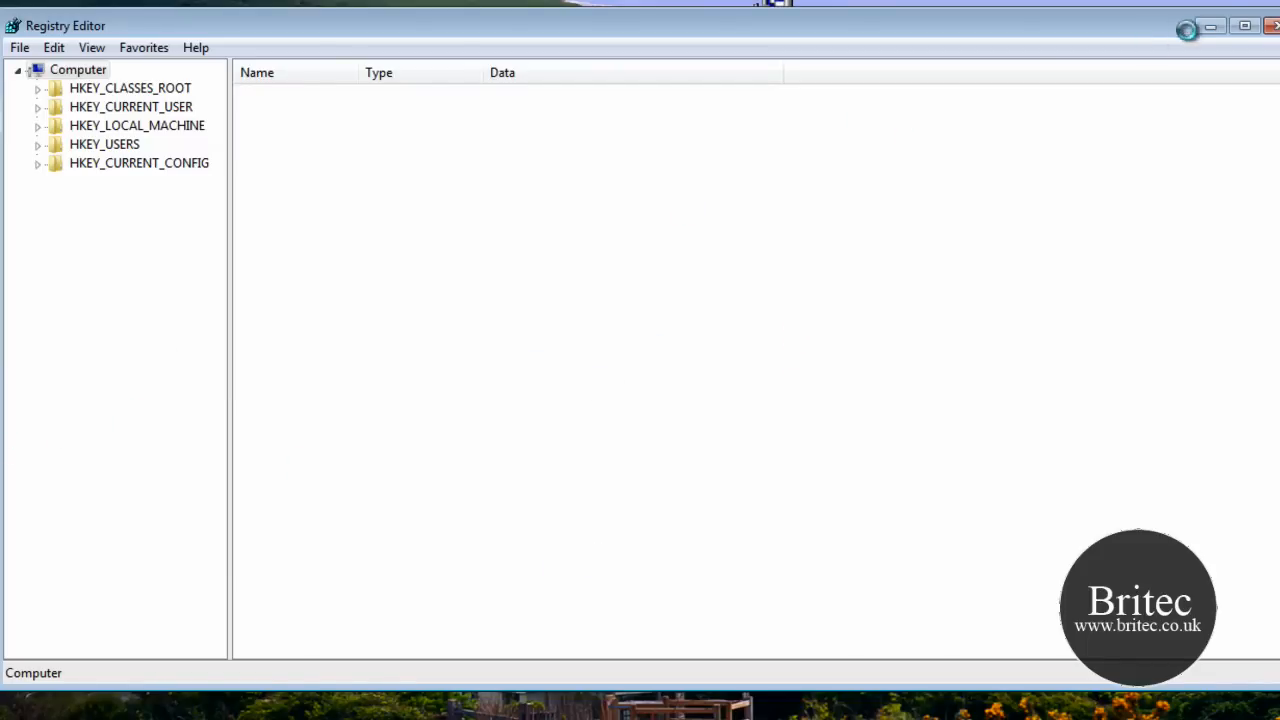
{"action": "left_click", "coordinate": [78, 71]}
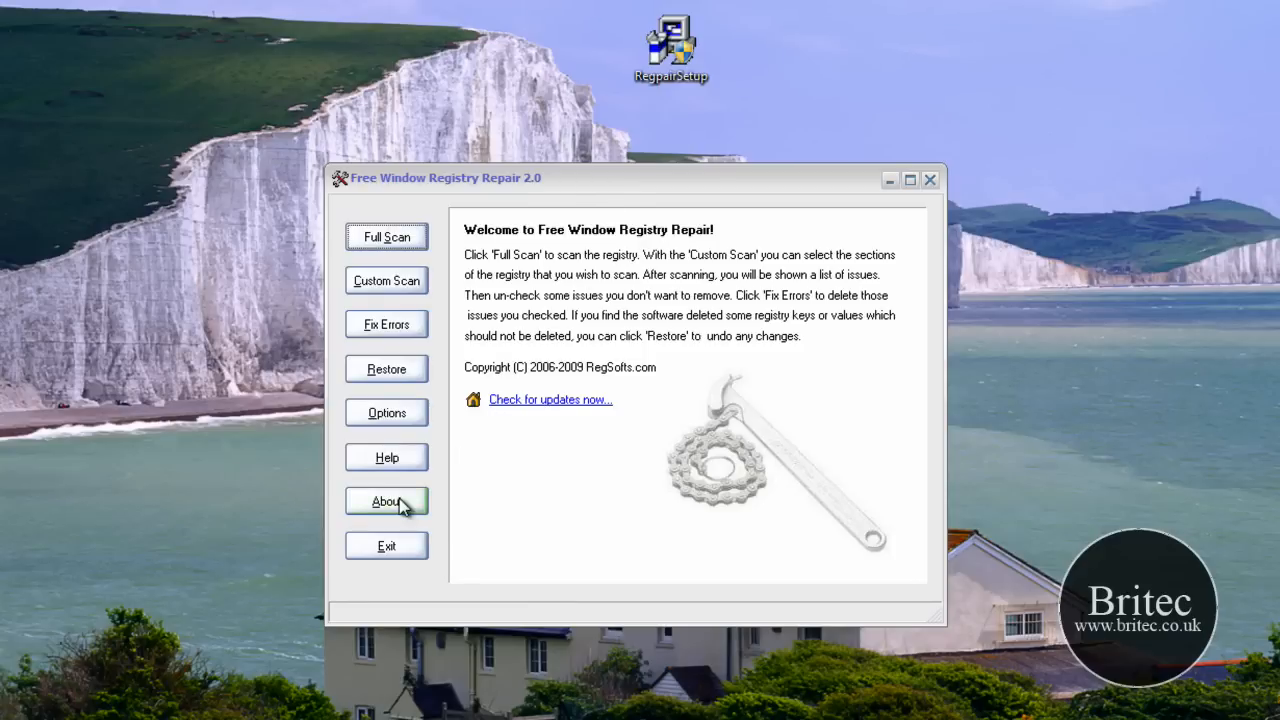
{"action": "mouse_move", "coordinate": [389, 424]}
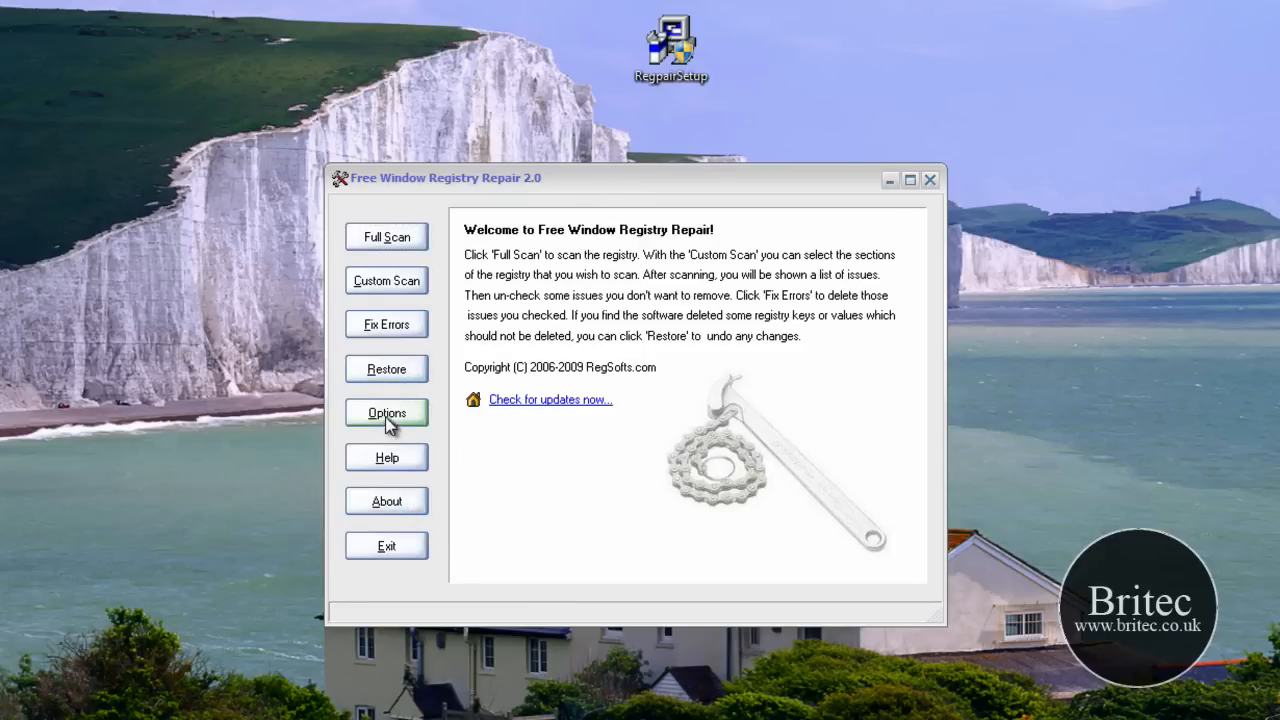
{"action": "left_click", "coordinate": [386, 412]}
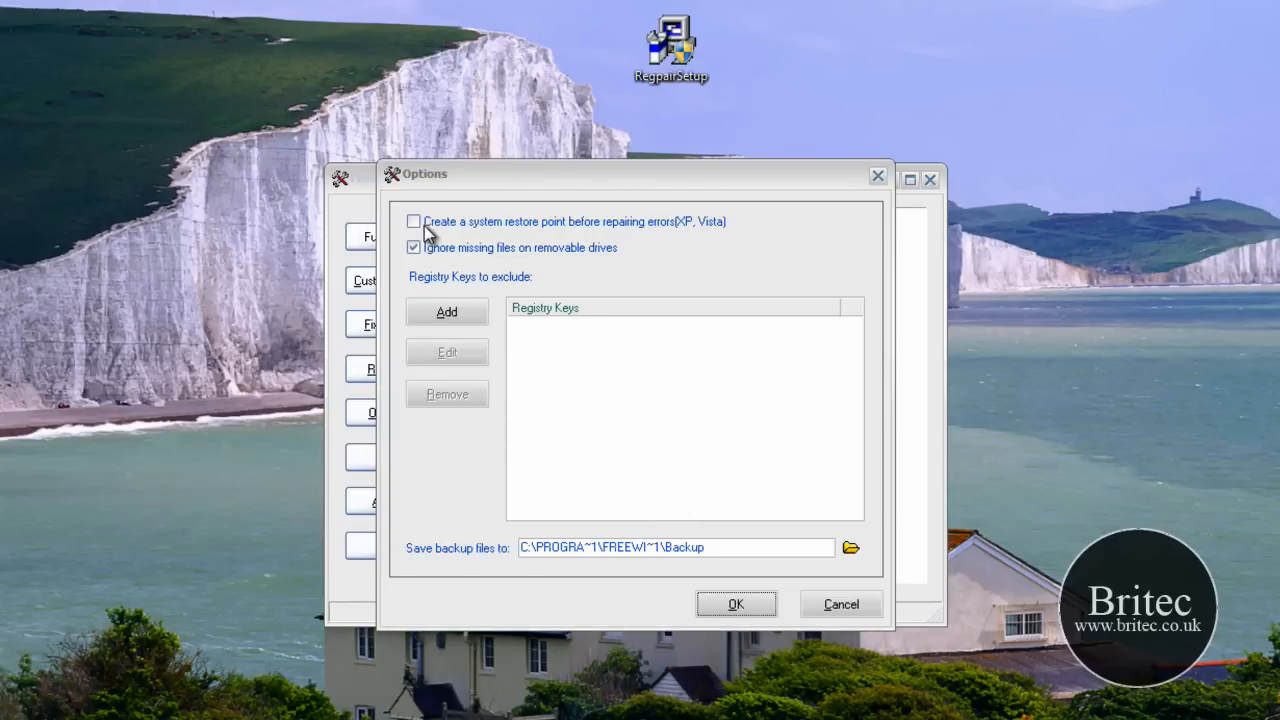
{"action": "mouse_move", "coordinate": [583, 227]}
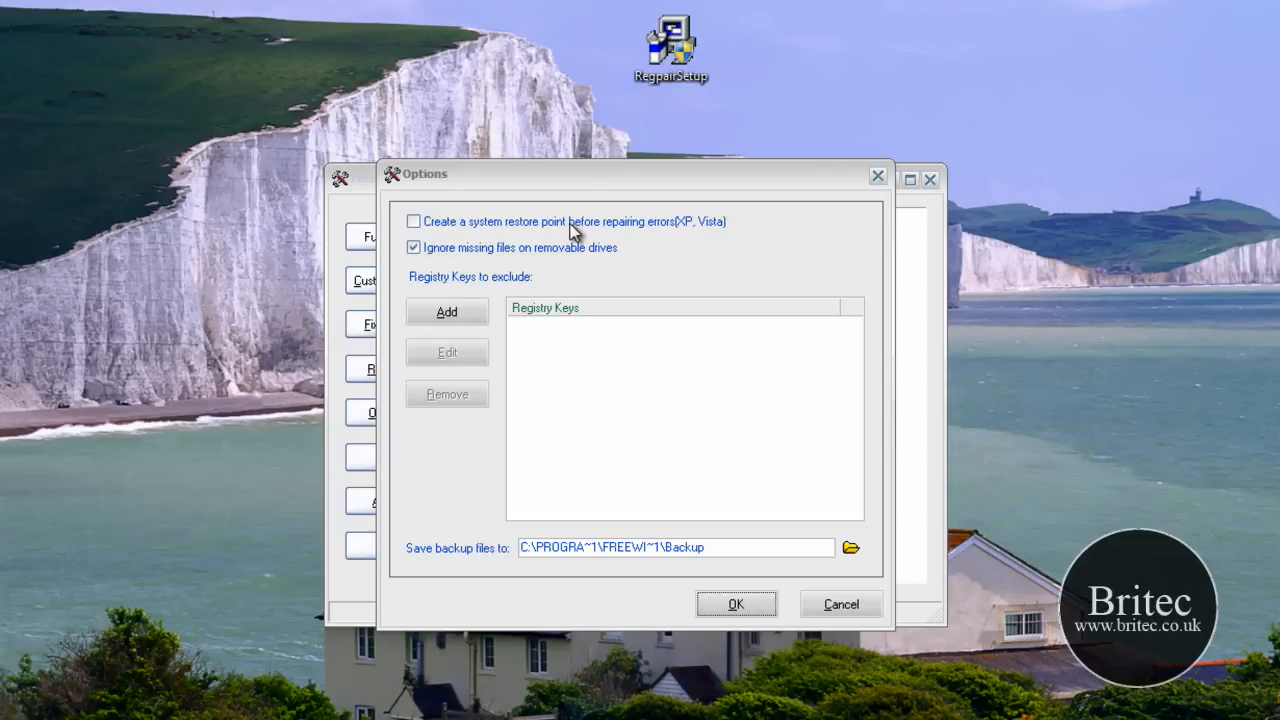
{"action": "mouse_move", "coordinate": [662, 240]}
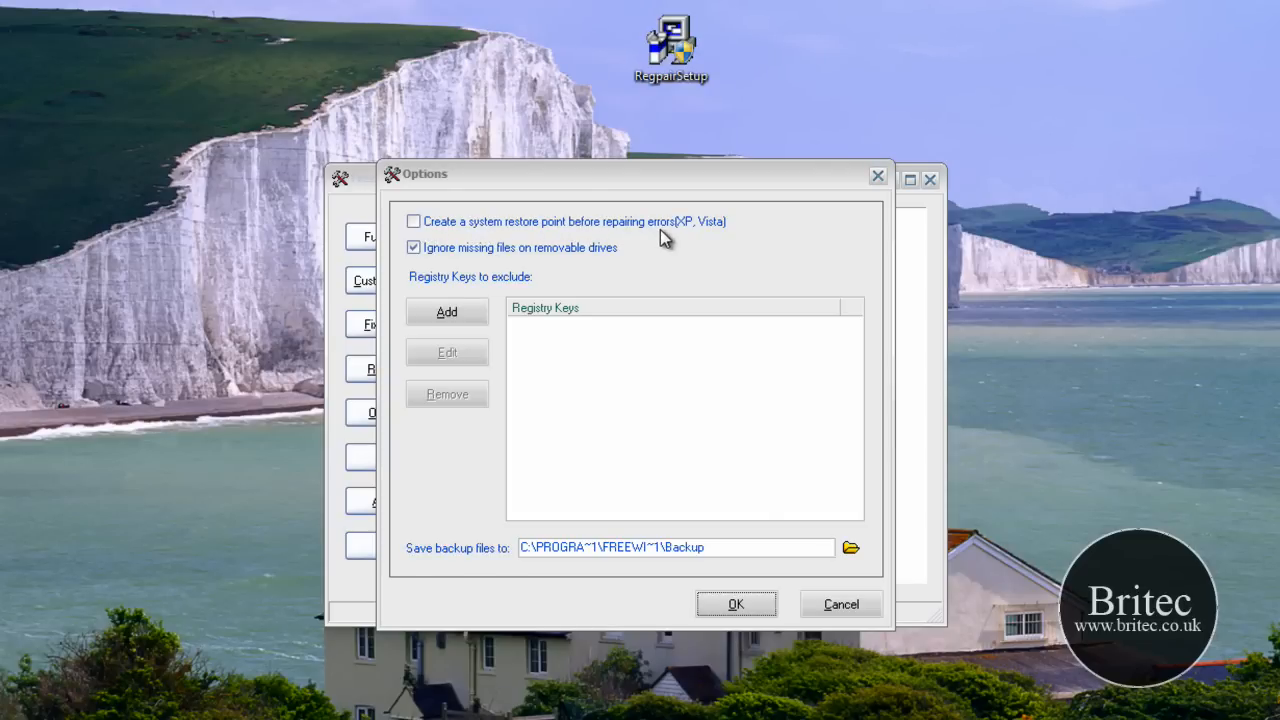
{"action": "mouse_move", "coordinate": [720, 230]}
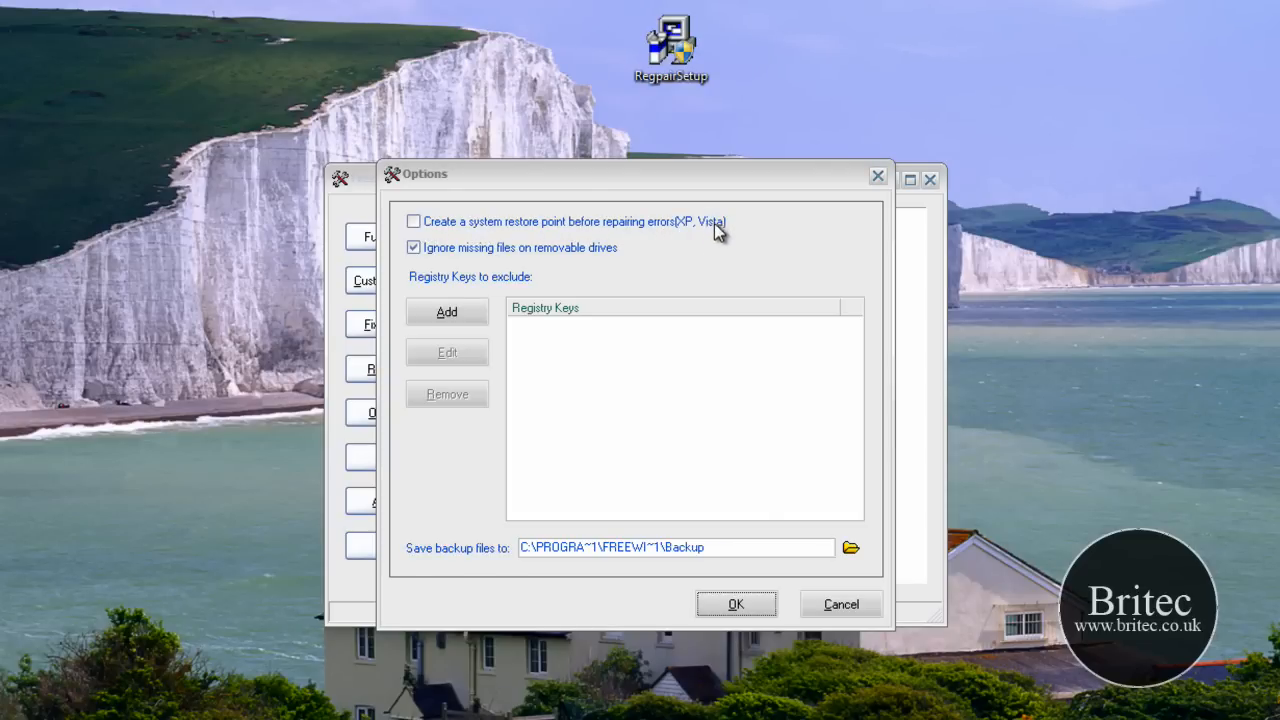
{"action": "mouse_move", "coordinate": [495, 625]}
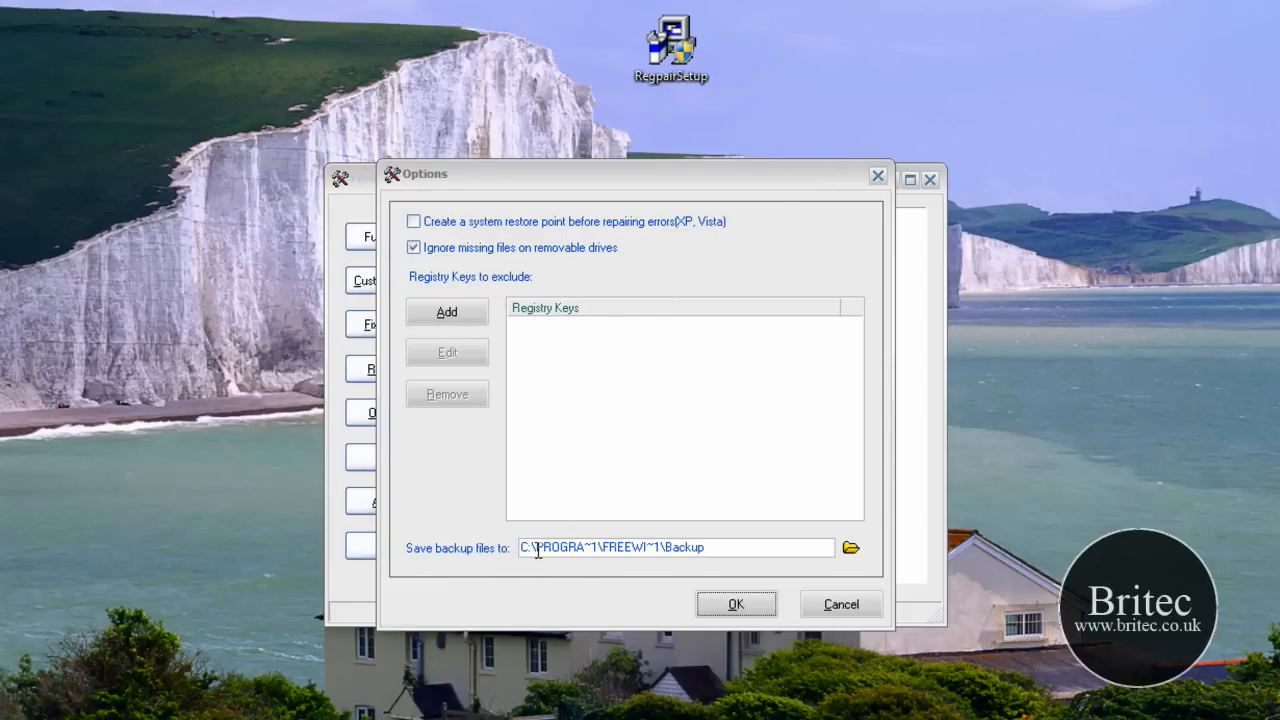
{"action": "mouse_move", "coordinate": [440, 265]}
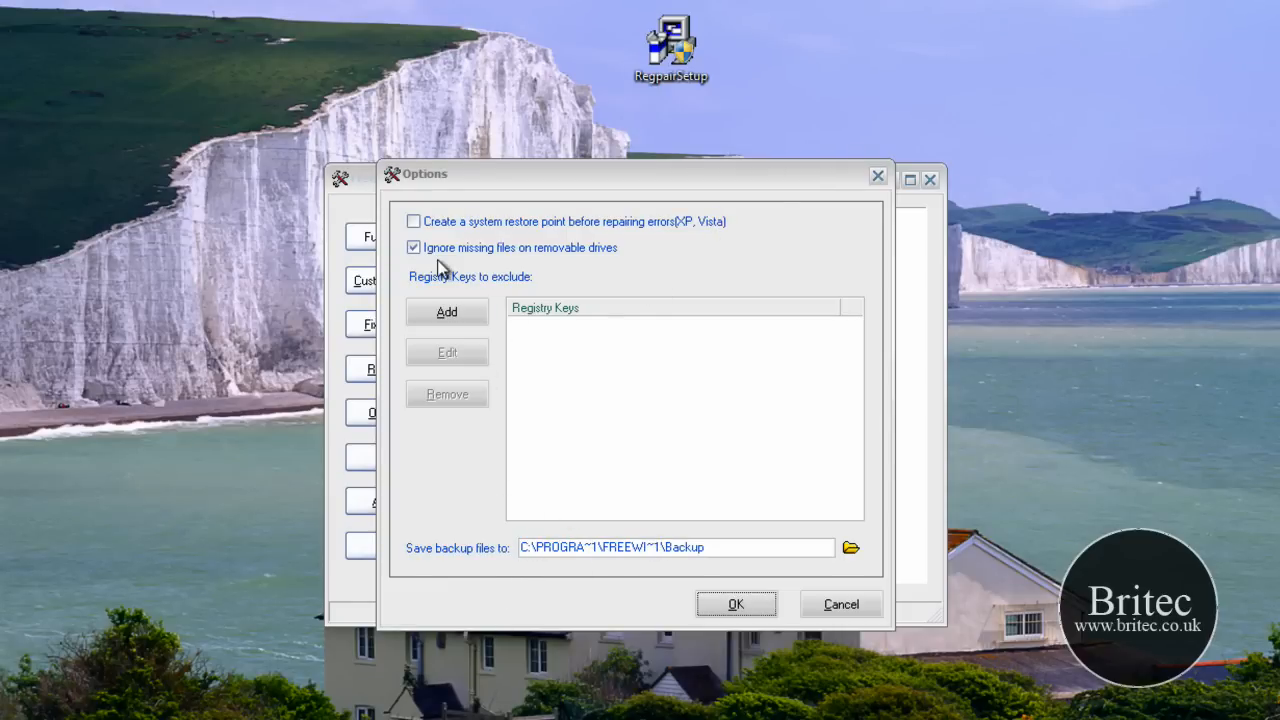
{"action": "left_click", "coordinate": [412, 221]}
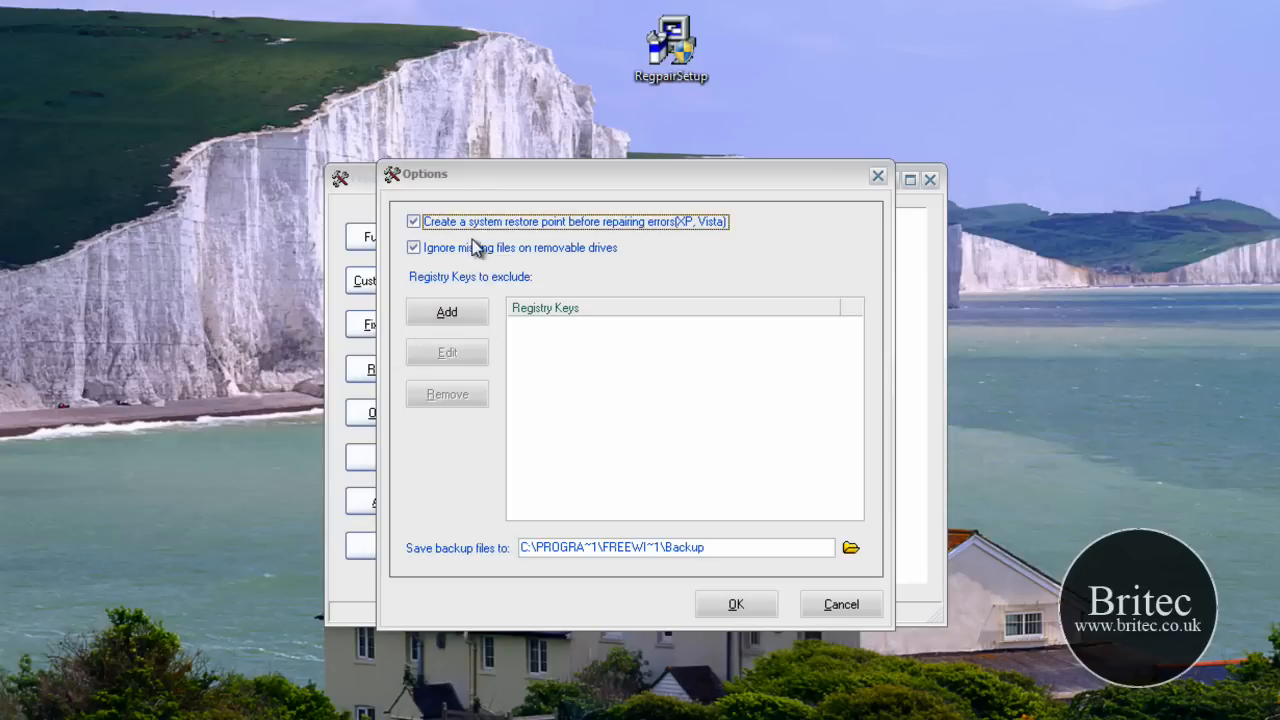
{"action": "left_click", "coordinate": [412, 221]}
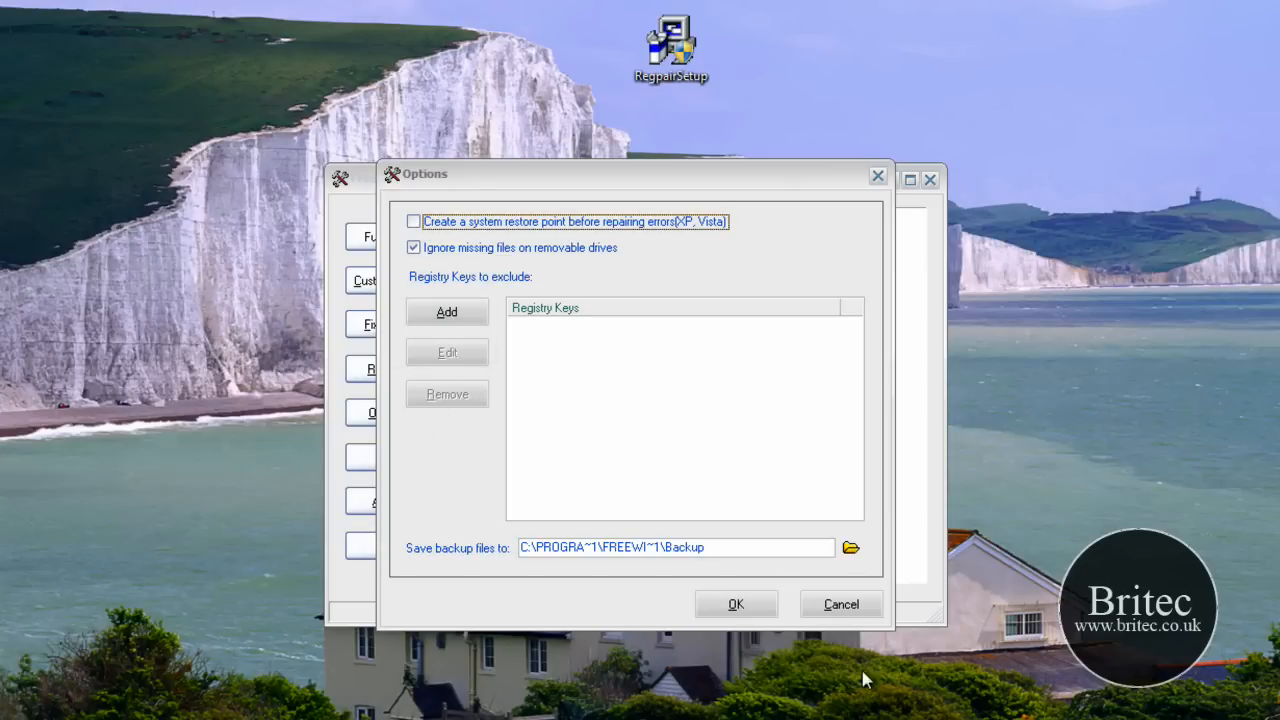
{"action": "mouse_move", "coordinate": [543, 425]}
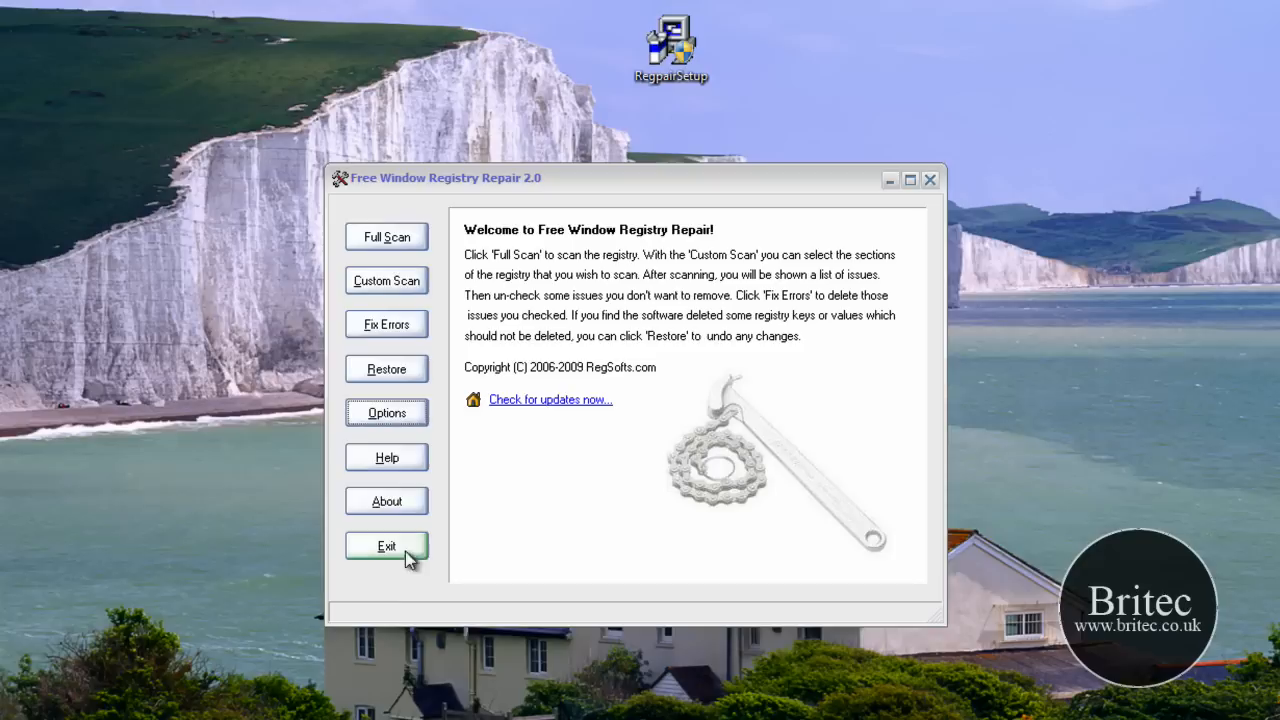
{"action": "mouse_move", "coordinate": [386, 242]}
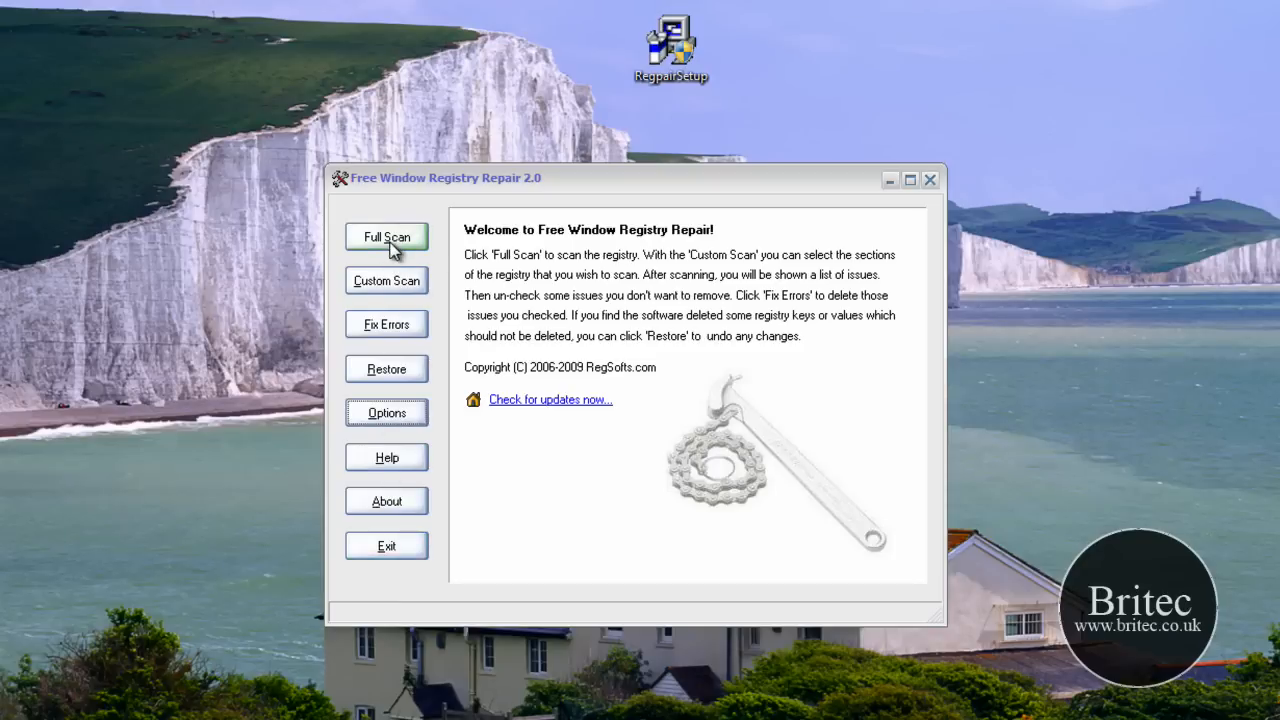
{"action": "mouse_move", "coordinate": [388, 287]}
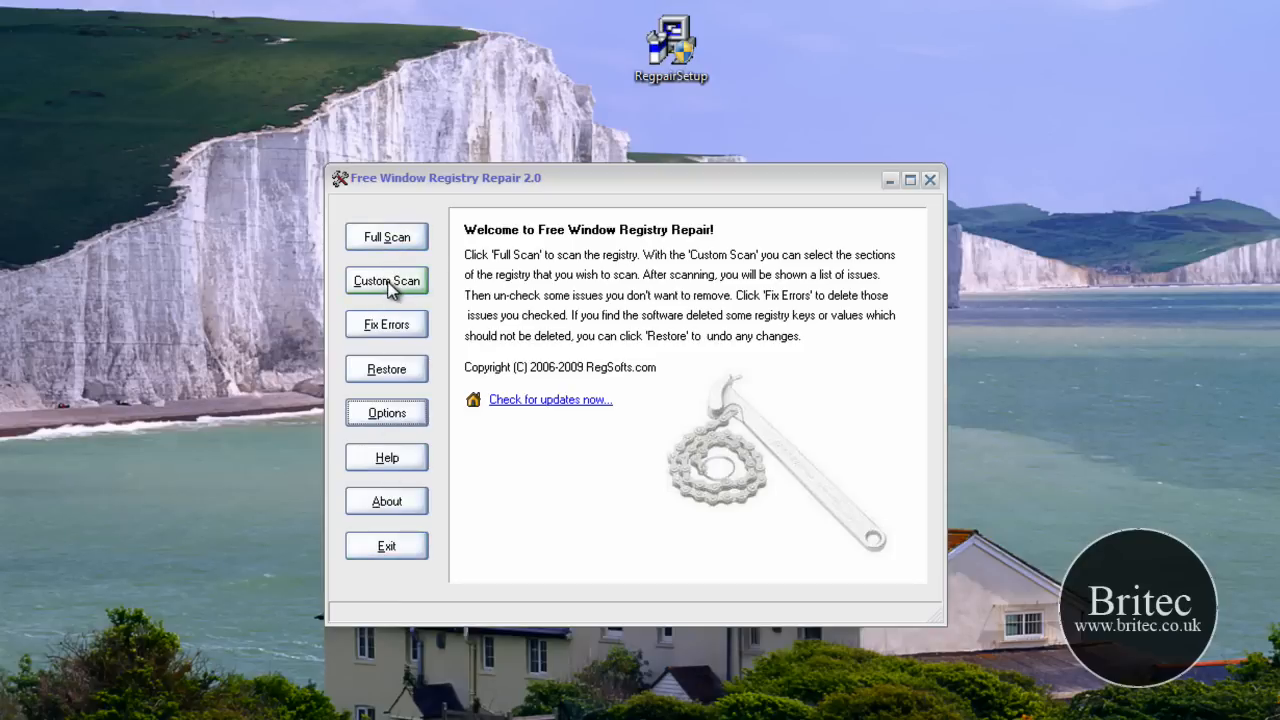
{"action": "left_click", "coordinate": [386, 280]}
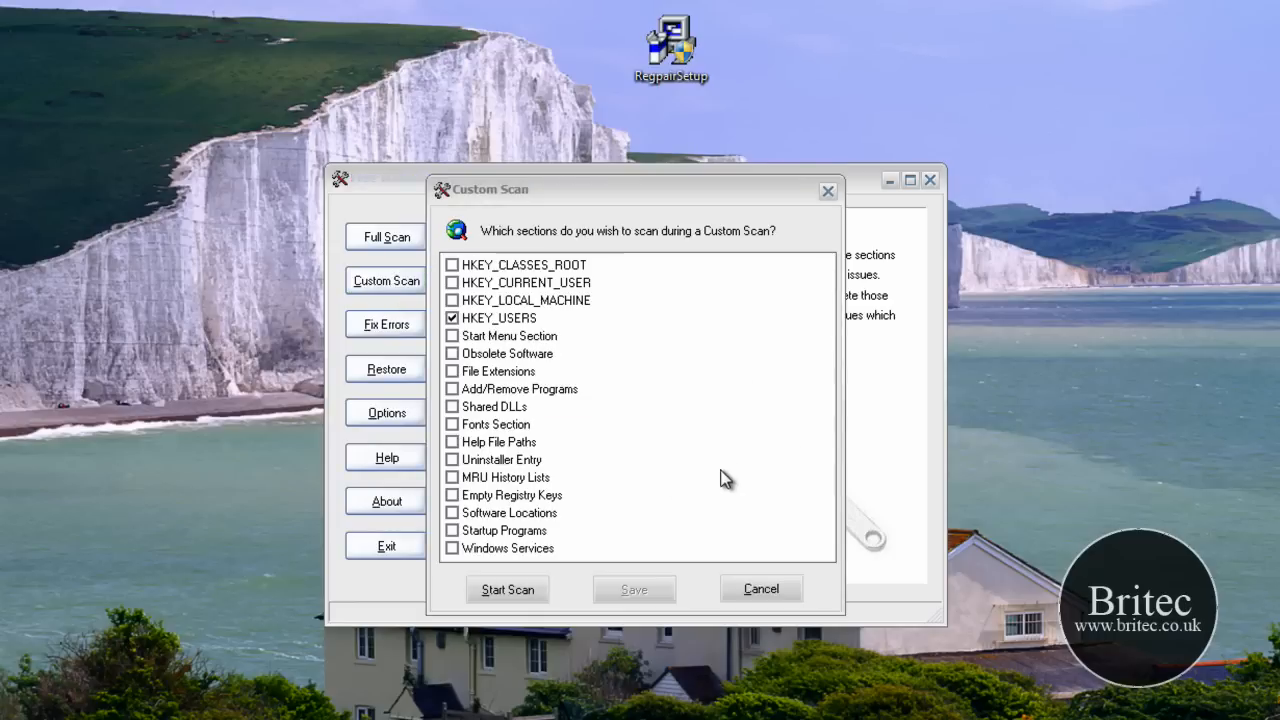
{"action": "left_click", "coordinate": [452, 317]}
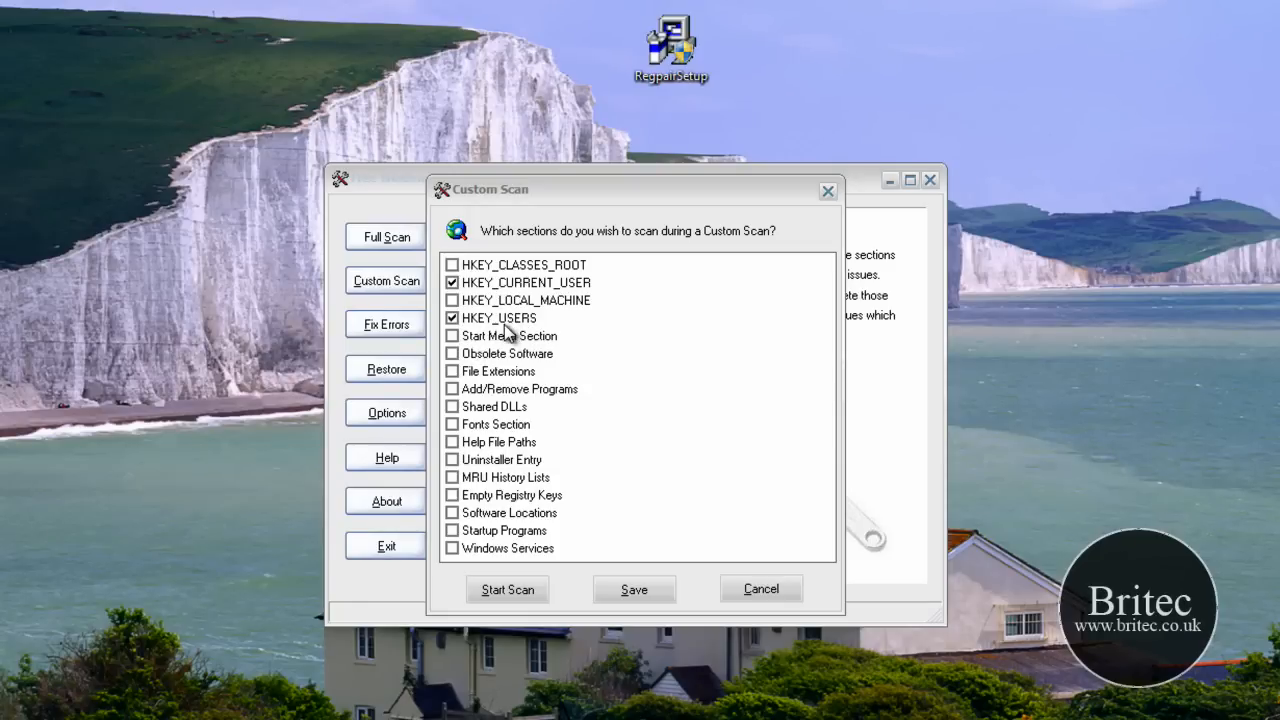
{"action": "left_click", "coordinate": [452, 388]}
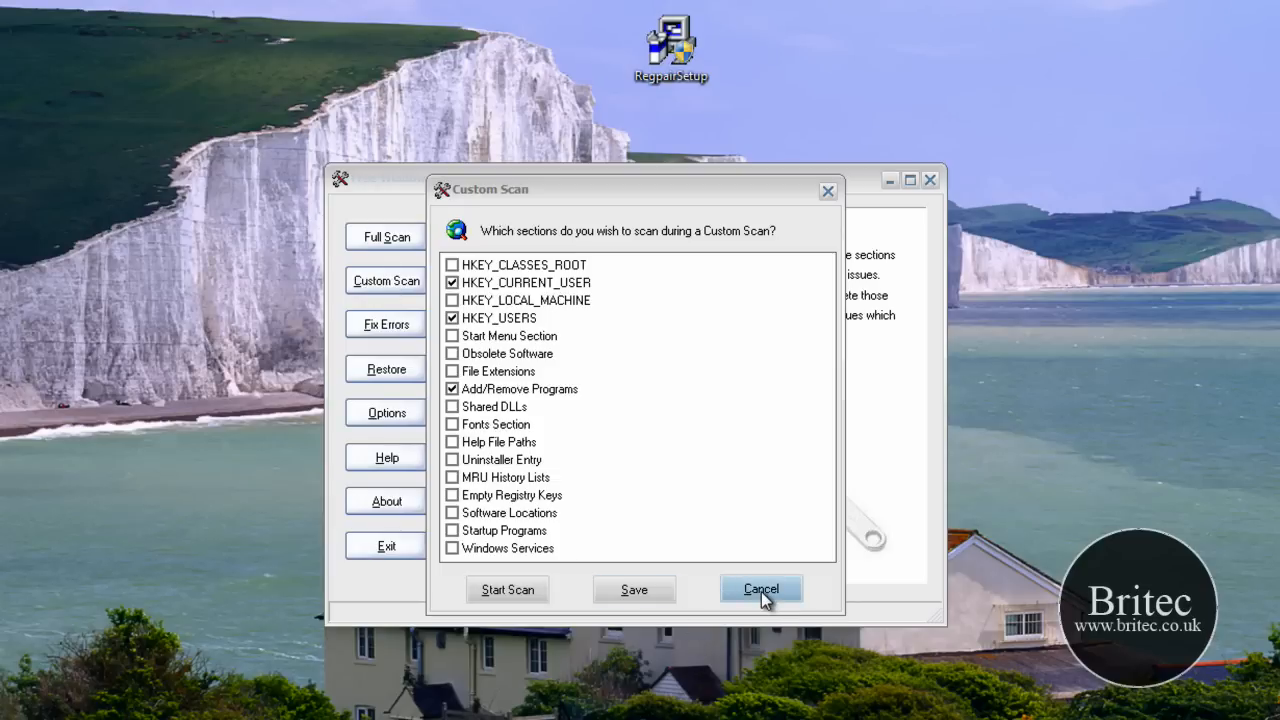
{"action": "left_click", "coordinate": [760, 589]}
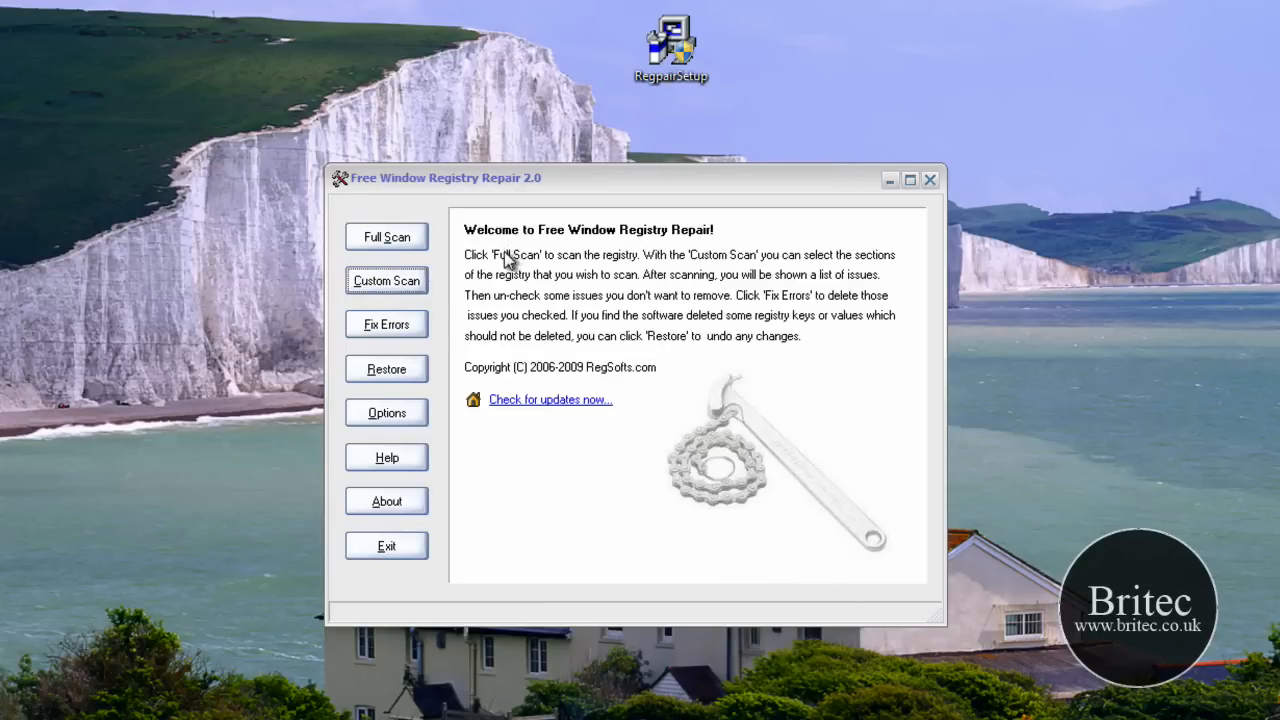
{"action": "left_click", "coordinate": [386, 237]}
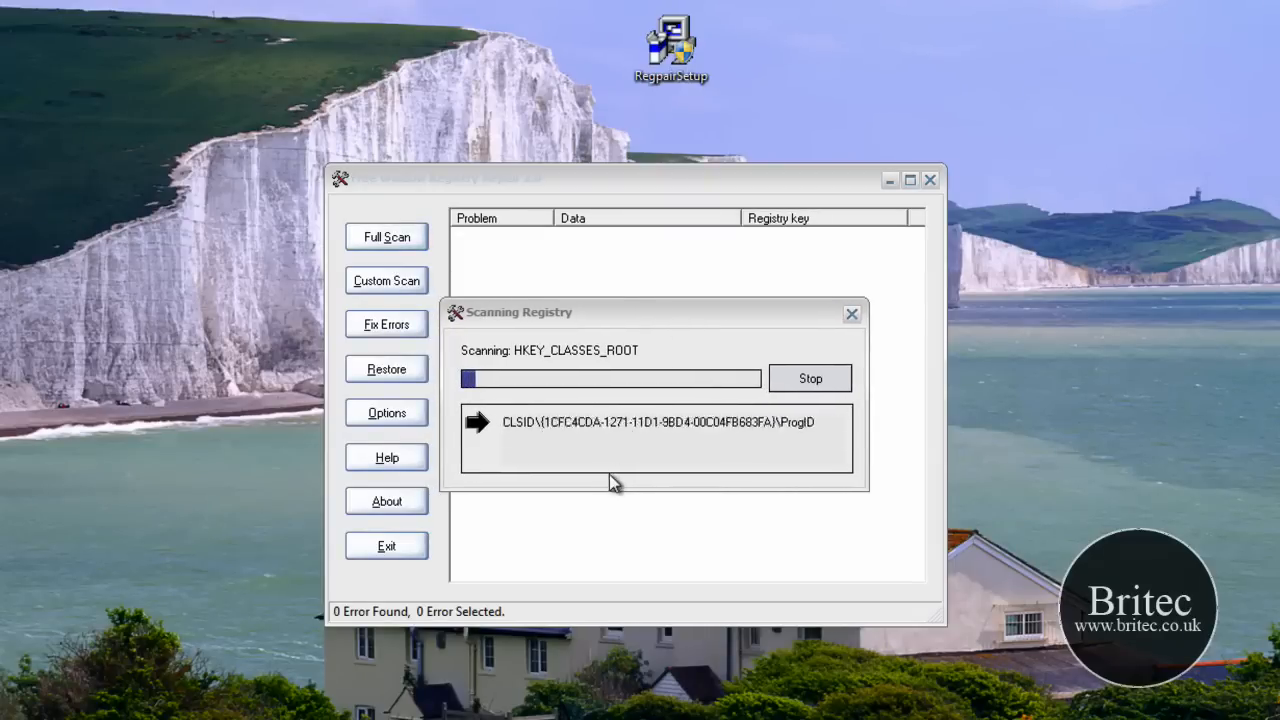
{"action": "mouse_move", "coordinate": [468, 485]}
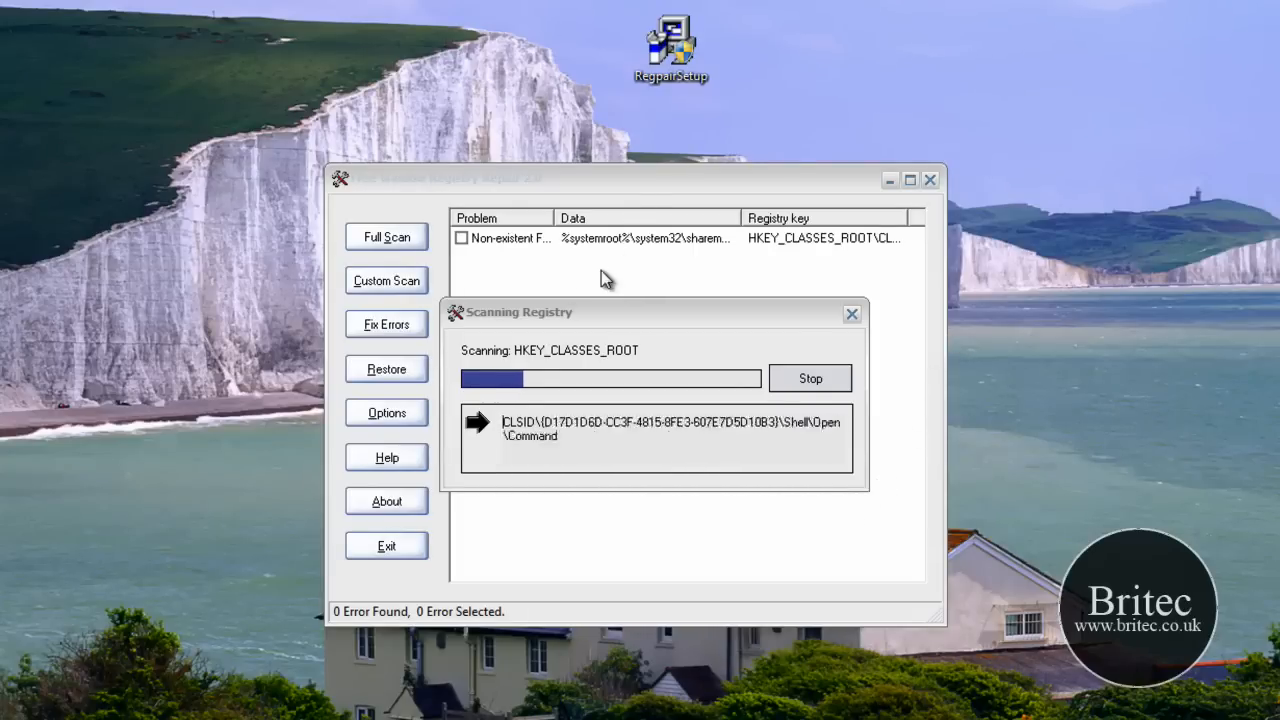
{"action": "mouse_move", "coordinate": [470, 262]}
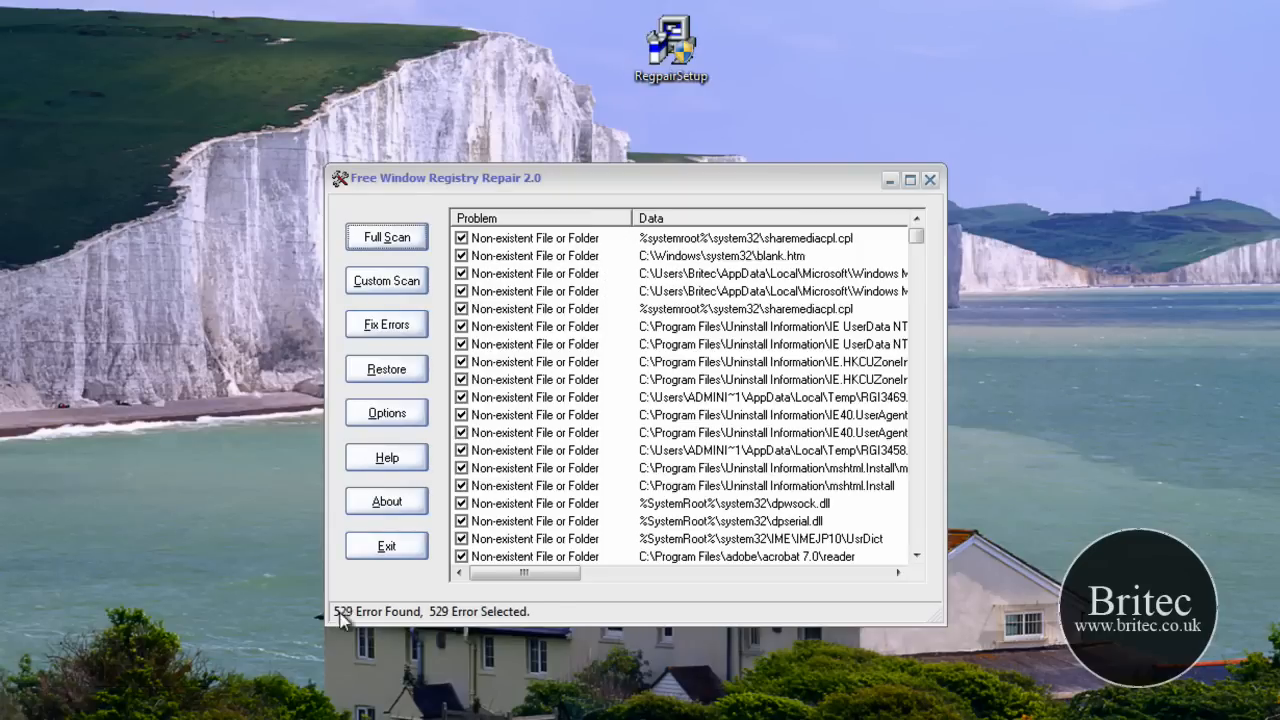
{"action": "mouse_move", "coordinate": [662, 598]}
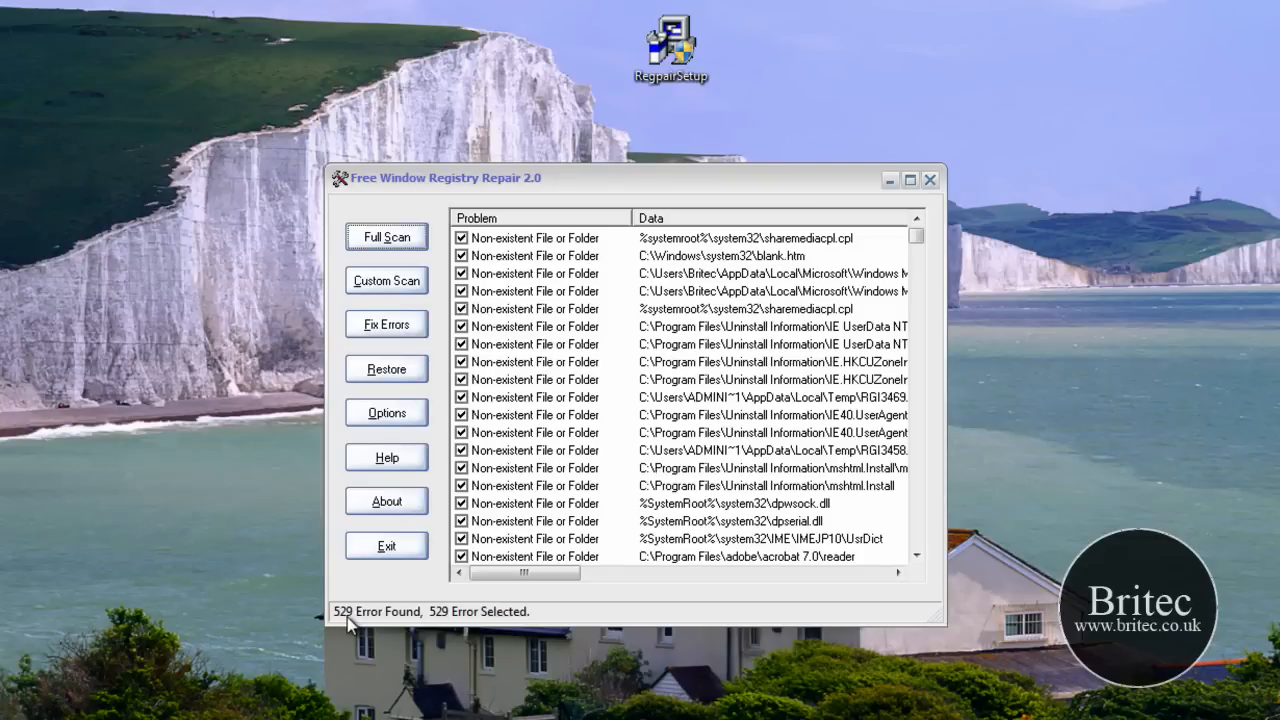
{"action": "mouse_move", "coordinate": [605, 569]}
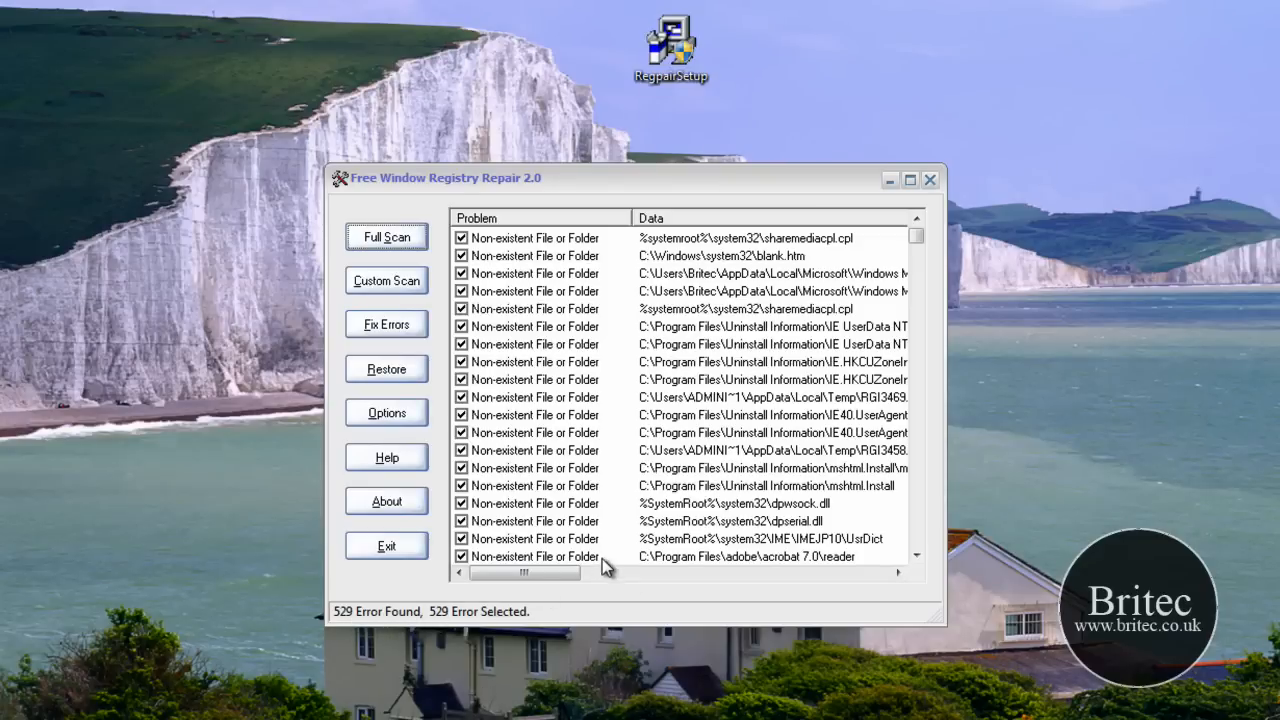
{"action": "mouse_move", "coordinate": [705, 262]}
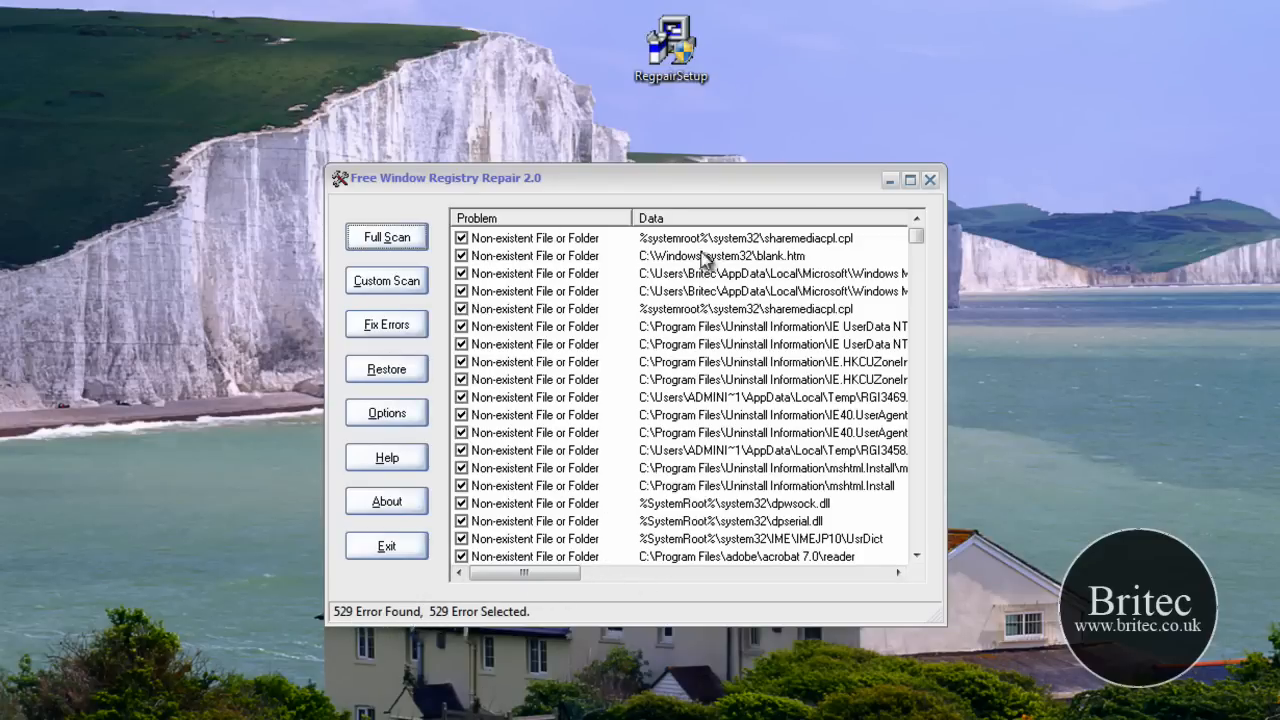
{"action": "mouse_move", "coordinate": [917, 243]}
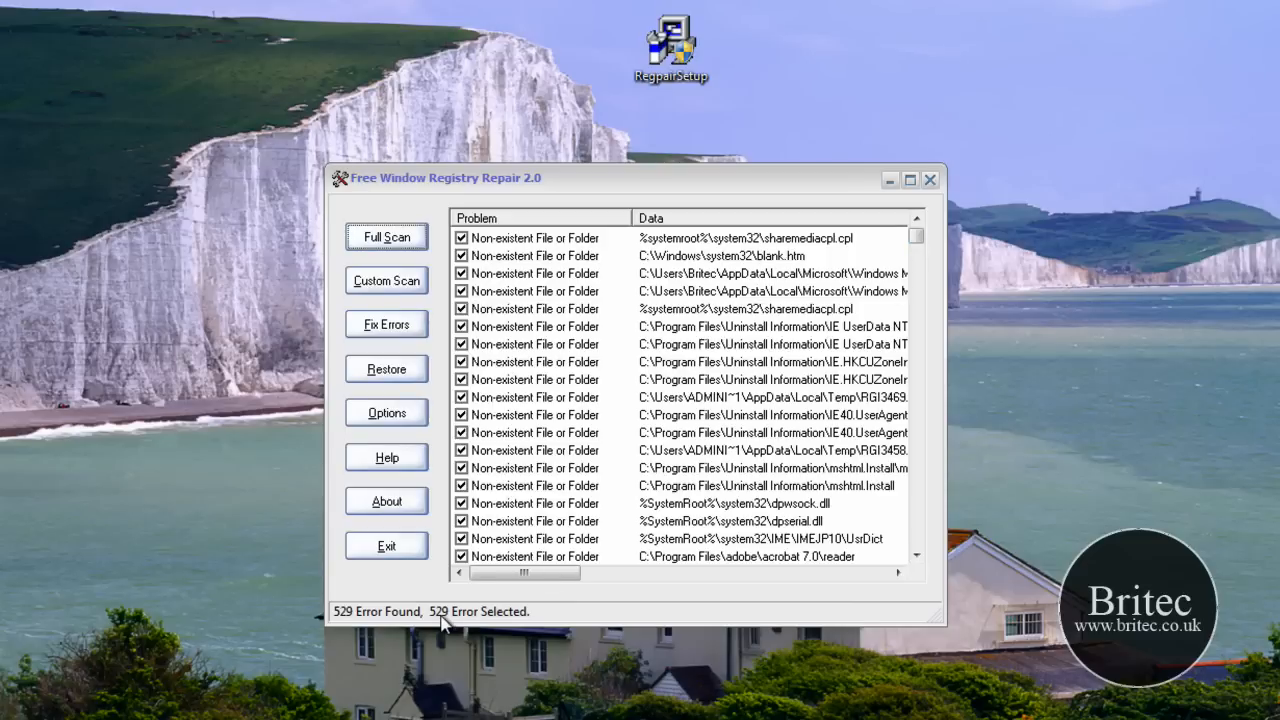
{"action": "mouse_move", "coordinate": [876, 343]}
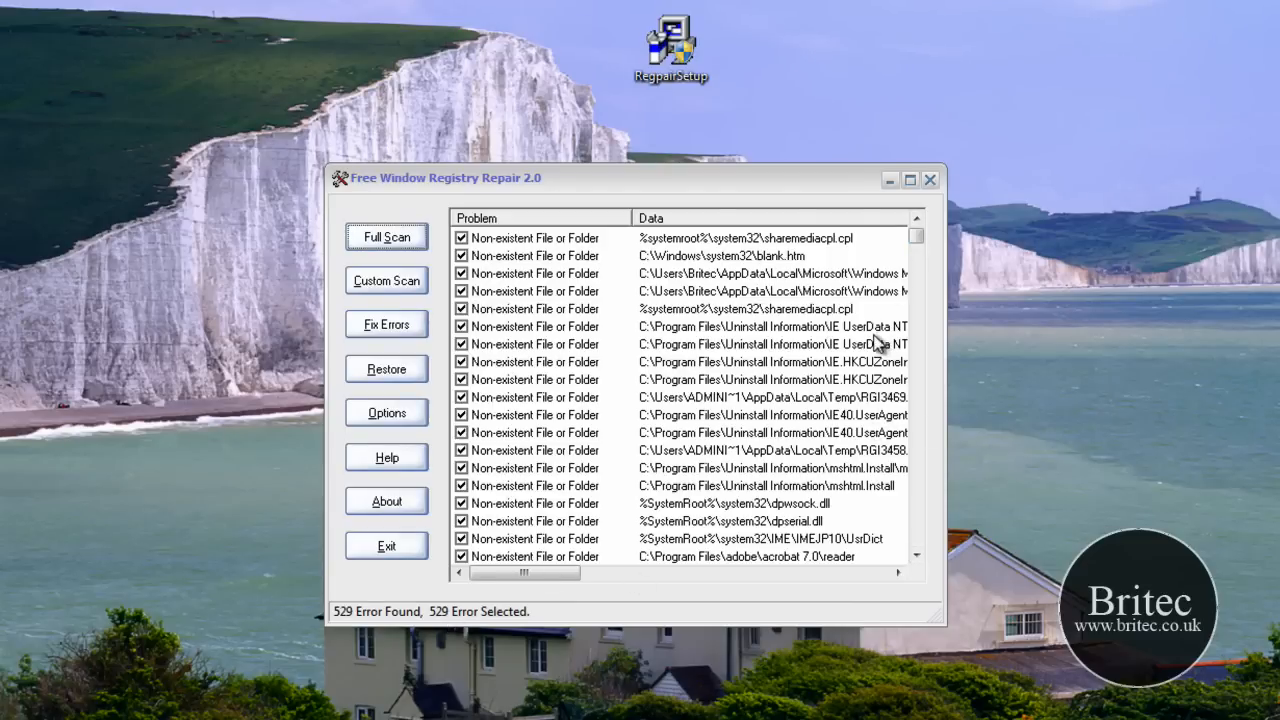
{"action": "mouse_move", "coordinate": [886, 323]}
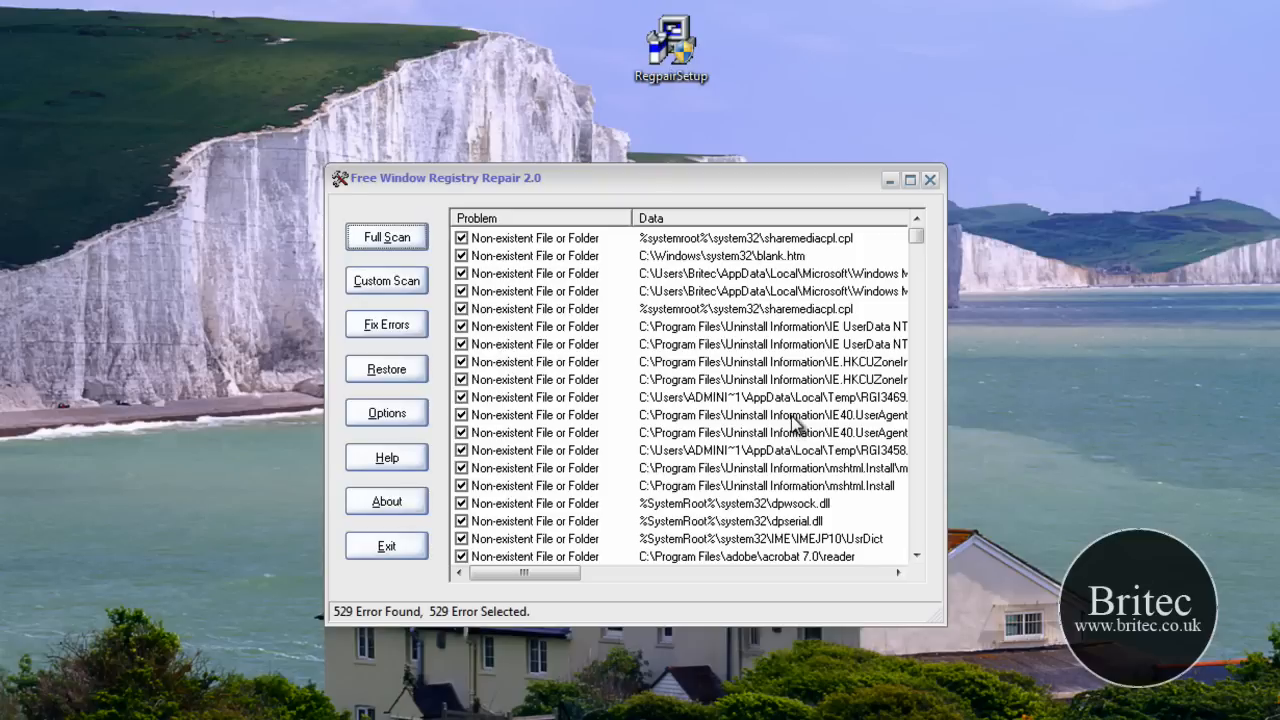
{"action": "mouse_move", "coordinate": [683, 360]}
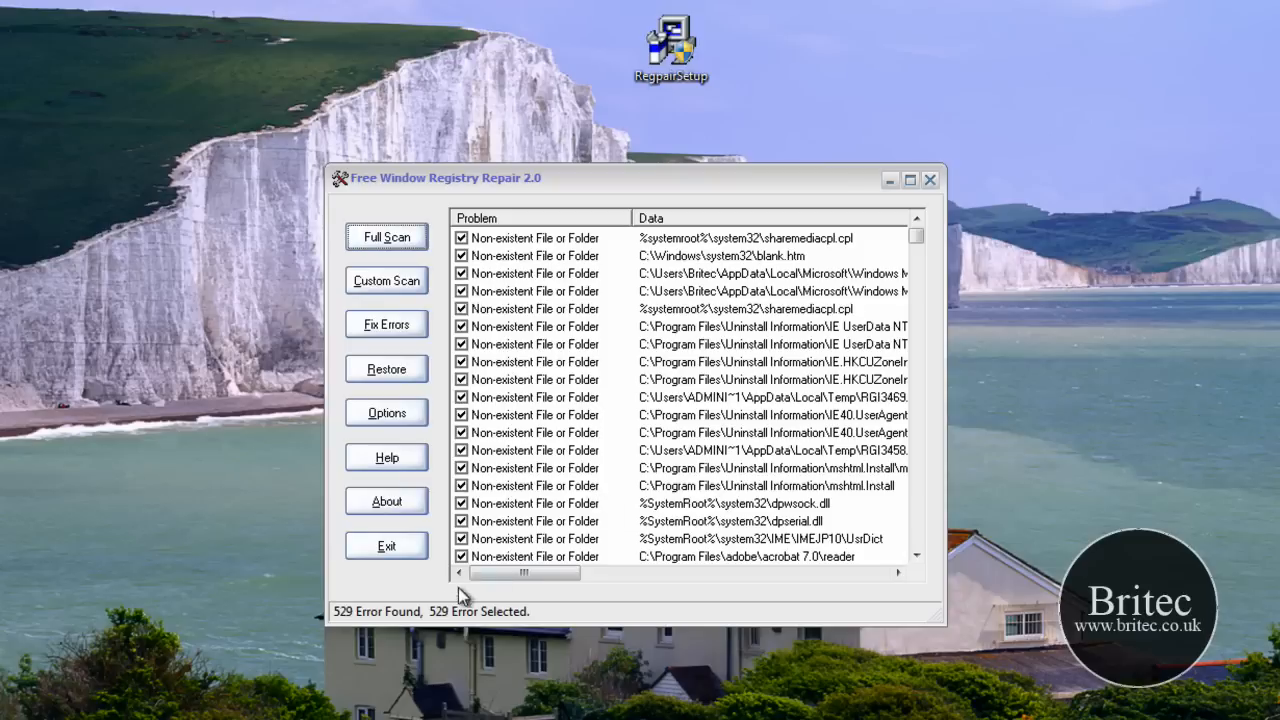
{"action": "mouse_move", "coordinate": [523, 388]}
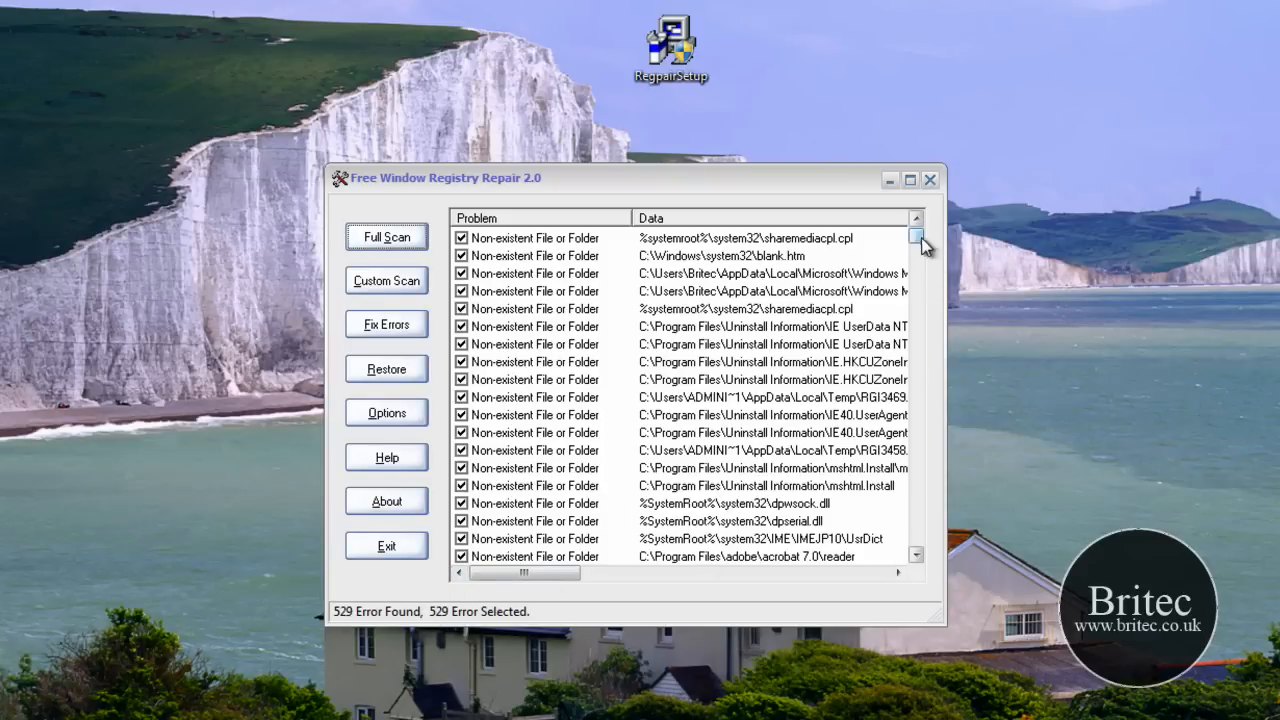
{"action": "mouse_move", "coordinate": [395, 447]}
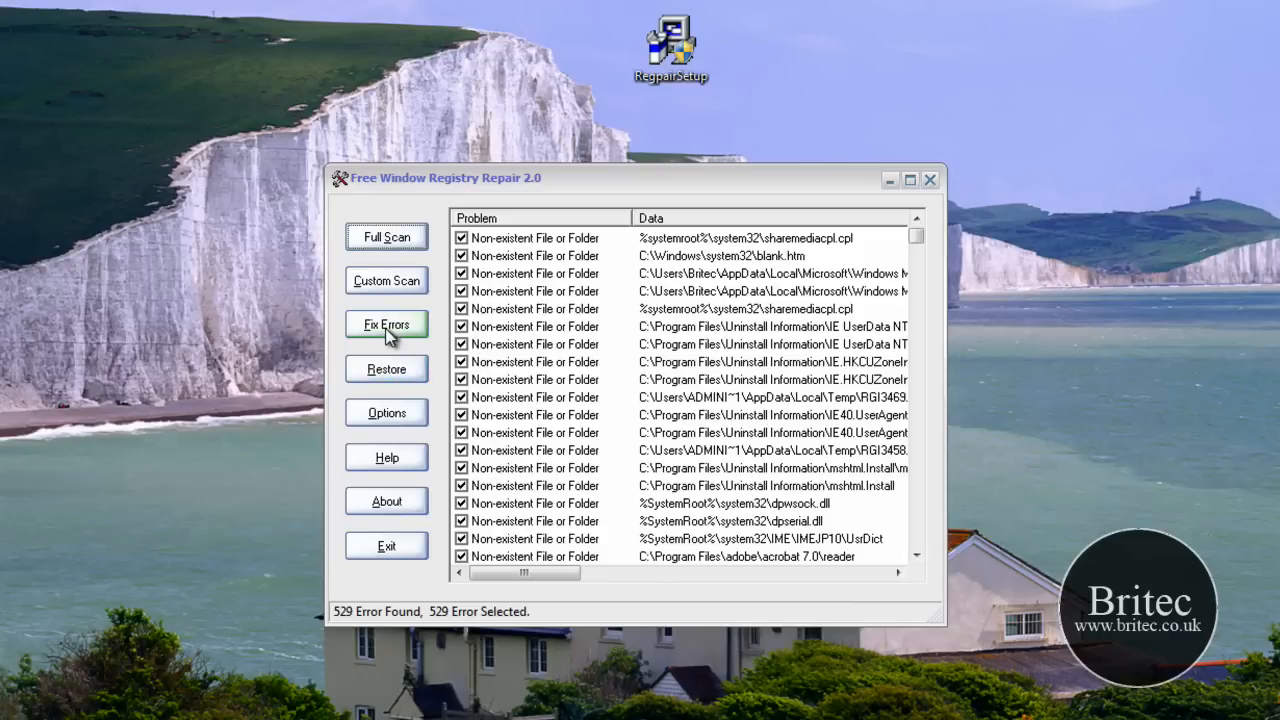
{"action": "mouse_move", "coordinate": [416, 383]}
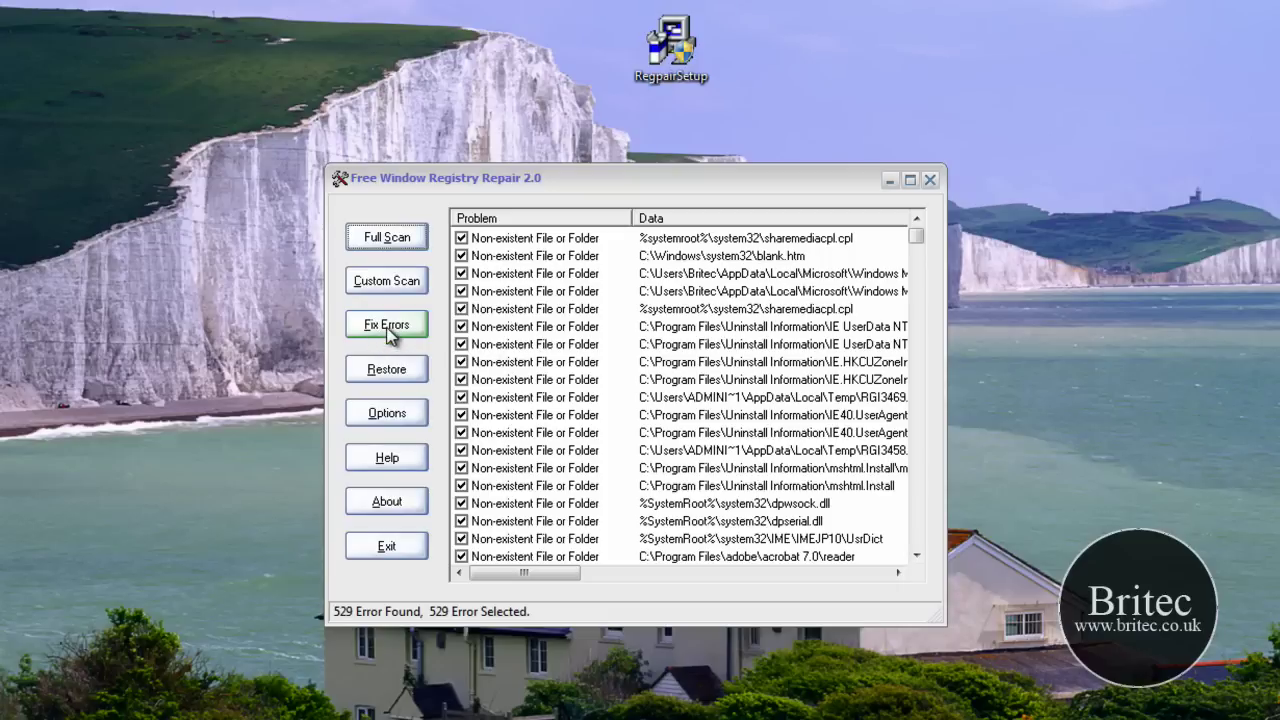
{"action": "mouse_move", "coordinate": [627, 542]}
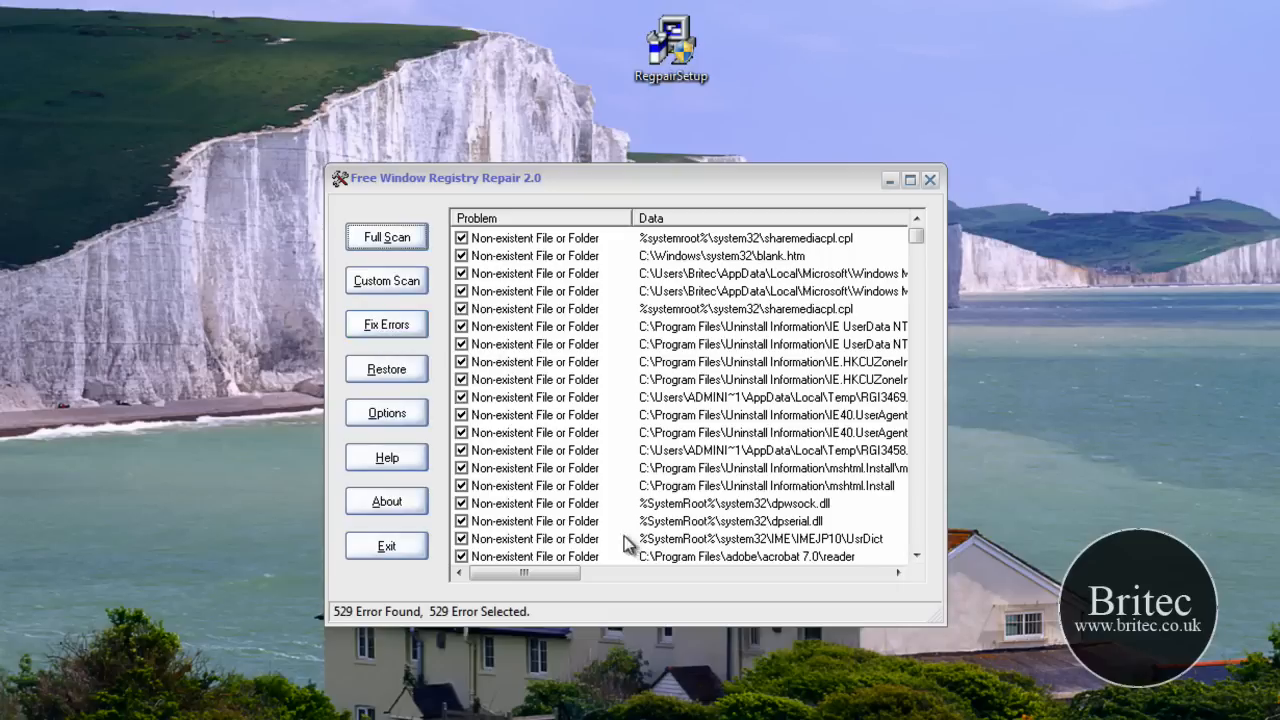
{"action": "mouse_move", "coordinate": [708, 435]}
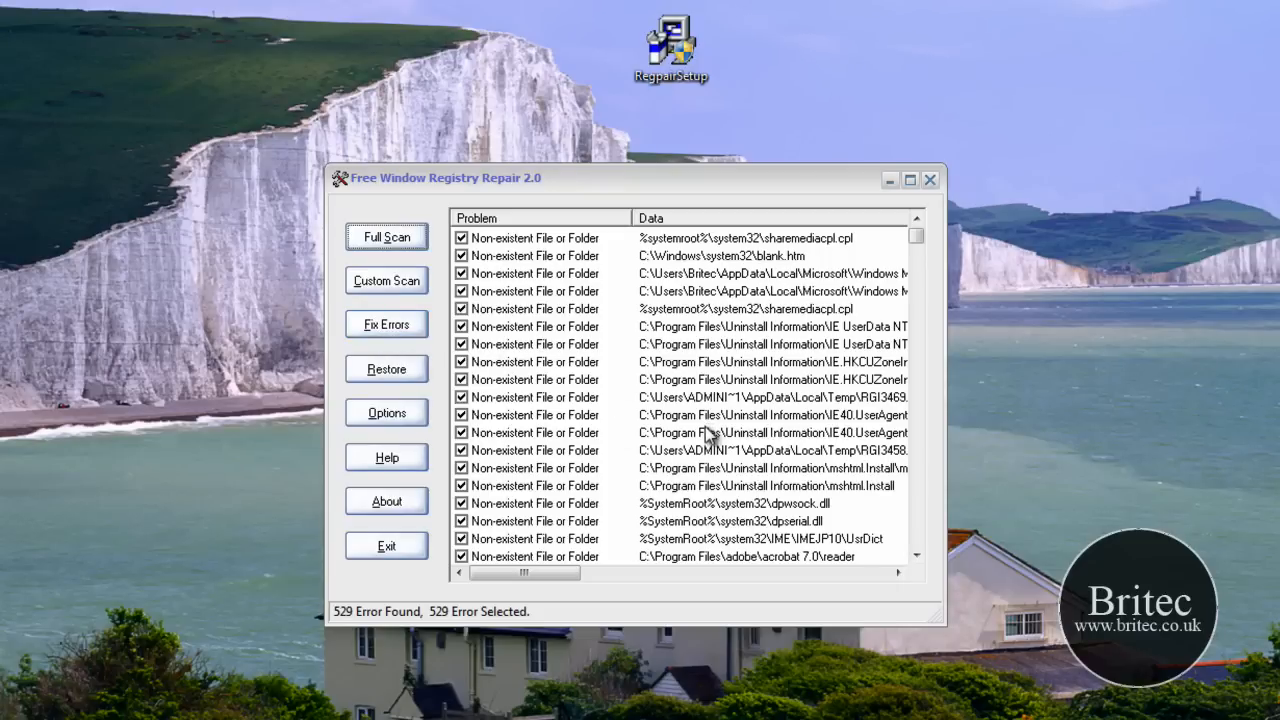
{"action": "mouse_move", "coordinate": [740, 387]}
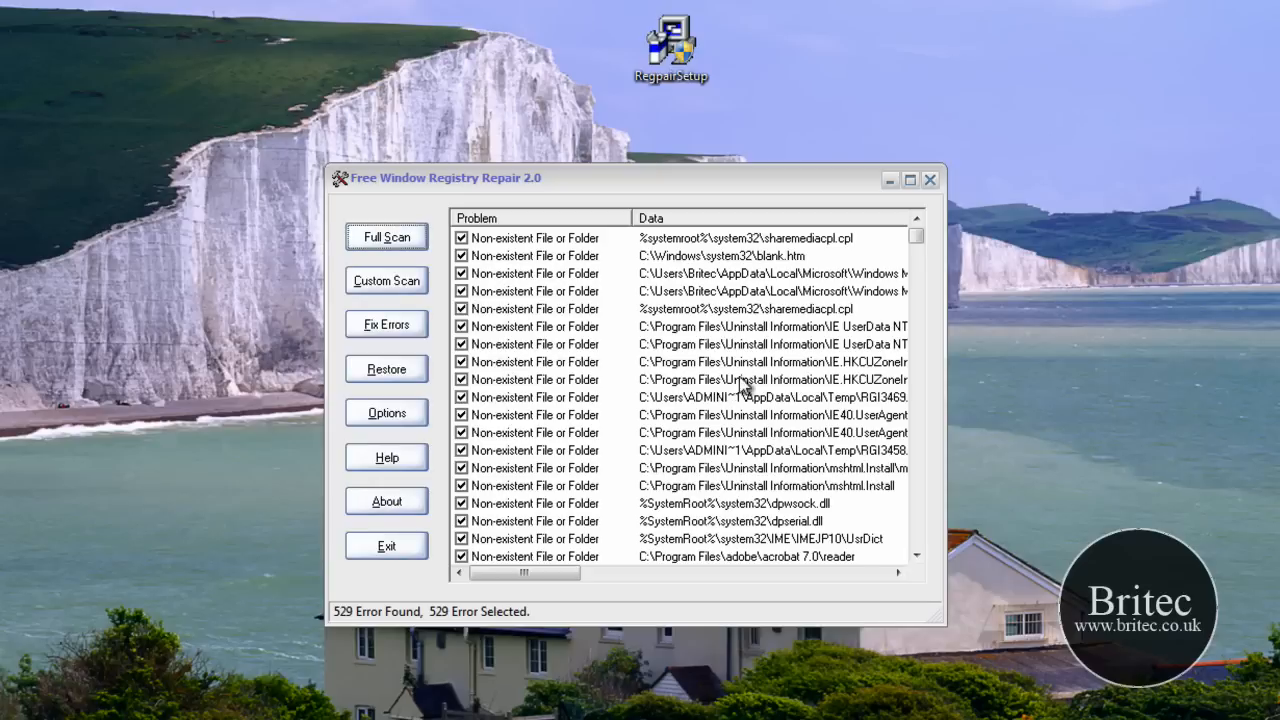
{"action": "mouse_move", "coordinate": [587, 380]}
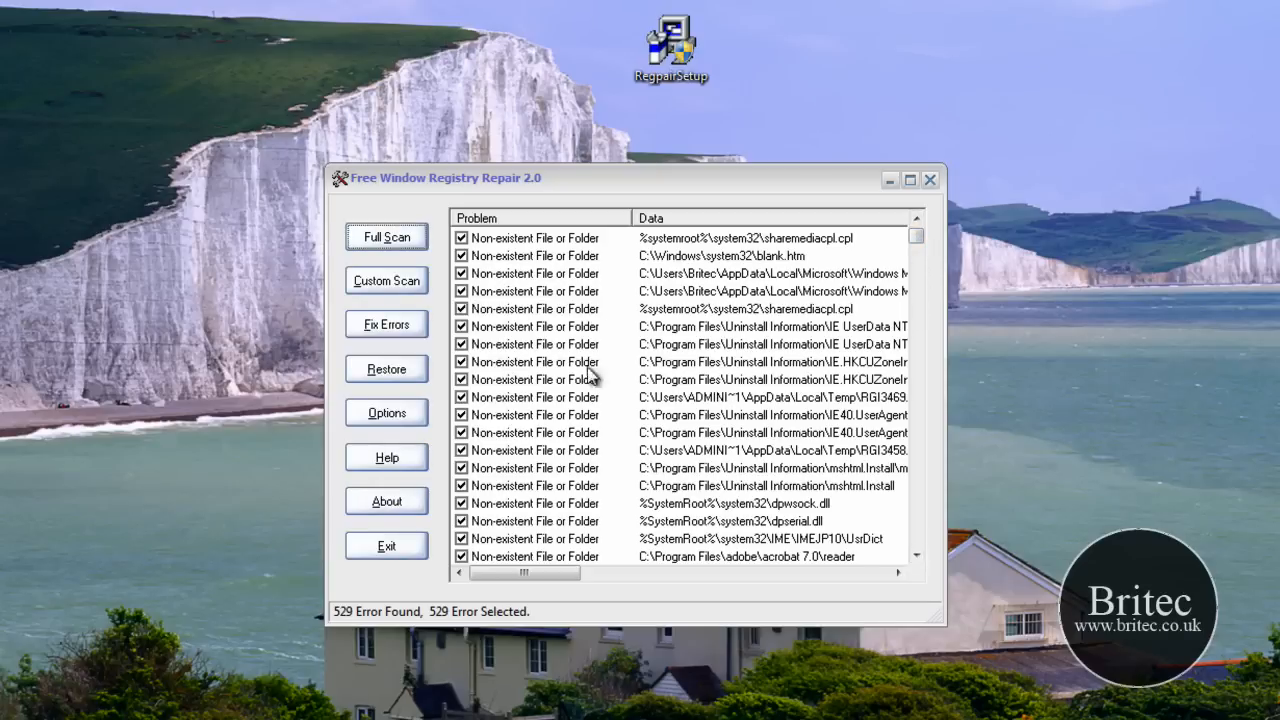
{"action": "mouse_move", "coordinate": [628, 388]}
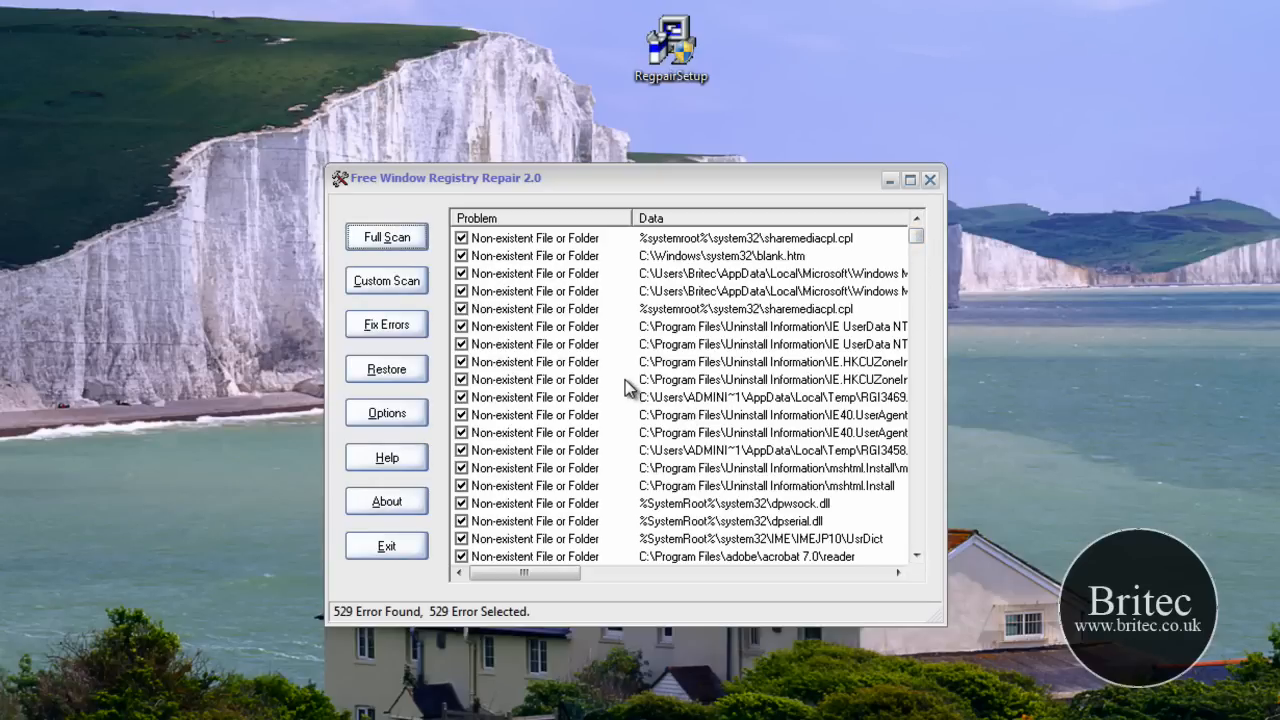
{"action": "mouse_move", "coordinate": [717, 392]}
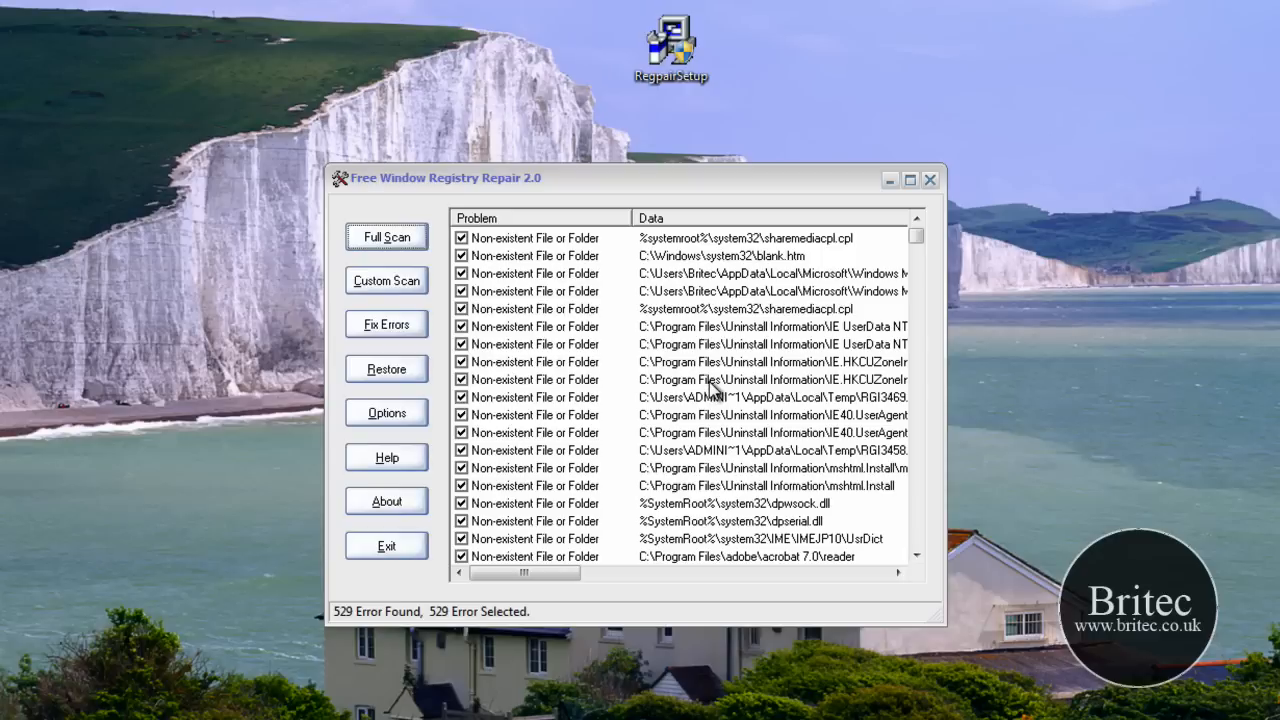
{"action": "mouse_move", "coordinate": [702, 412]}
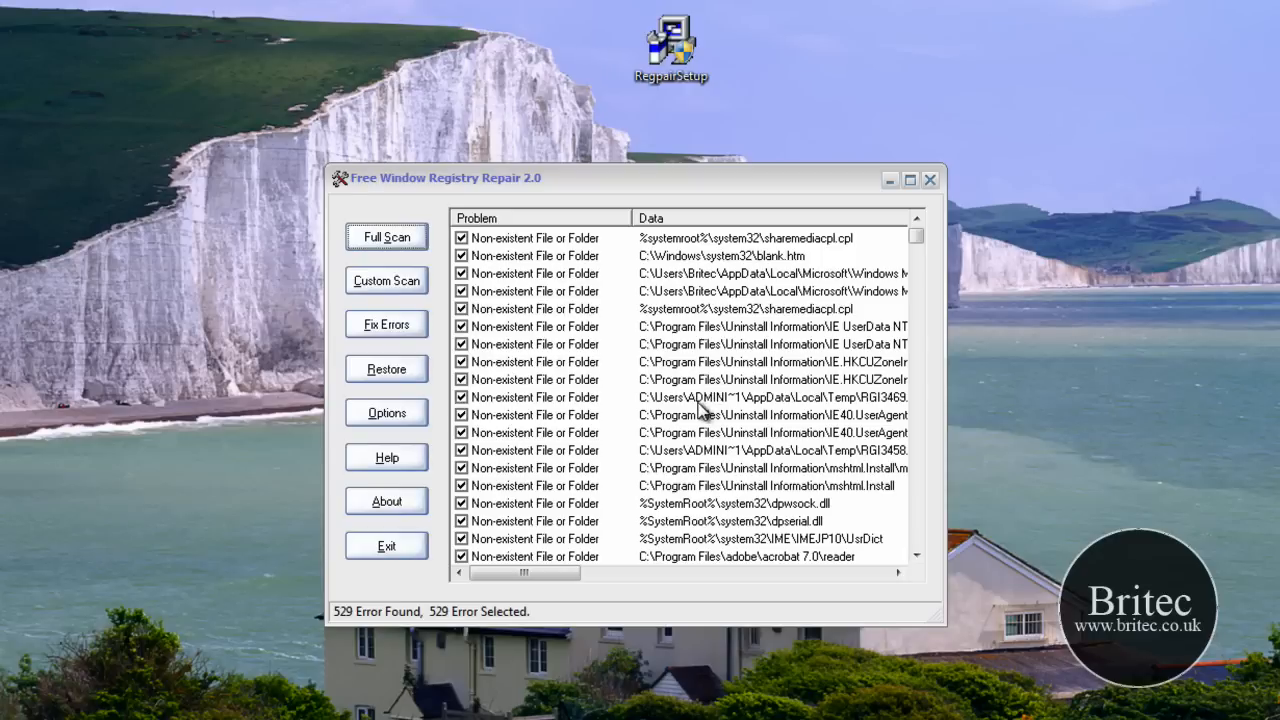
{"action": "mouse_move", "coordinate": [687, 458]}
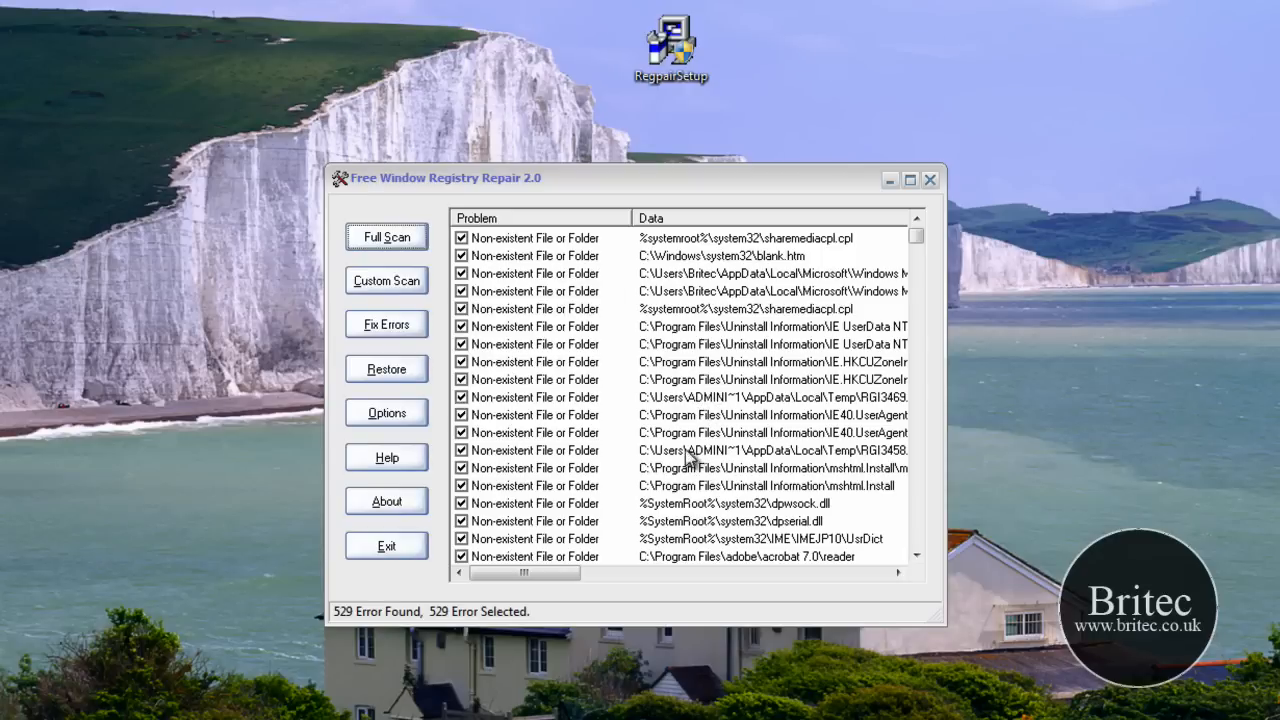
{"action": "mouse_move", "coordinate": [927, 180]}
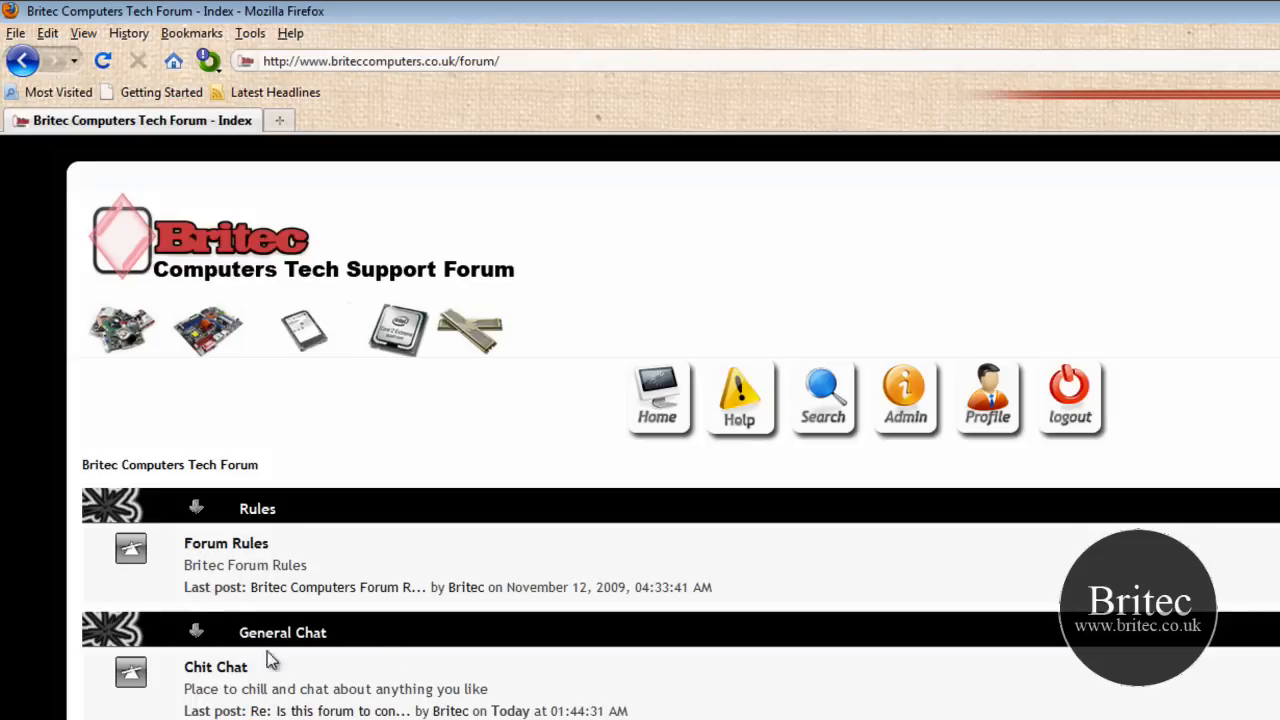
{"action": "mouse_move", "coordinate": [530, 693]}
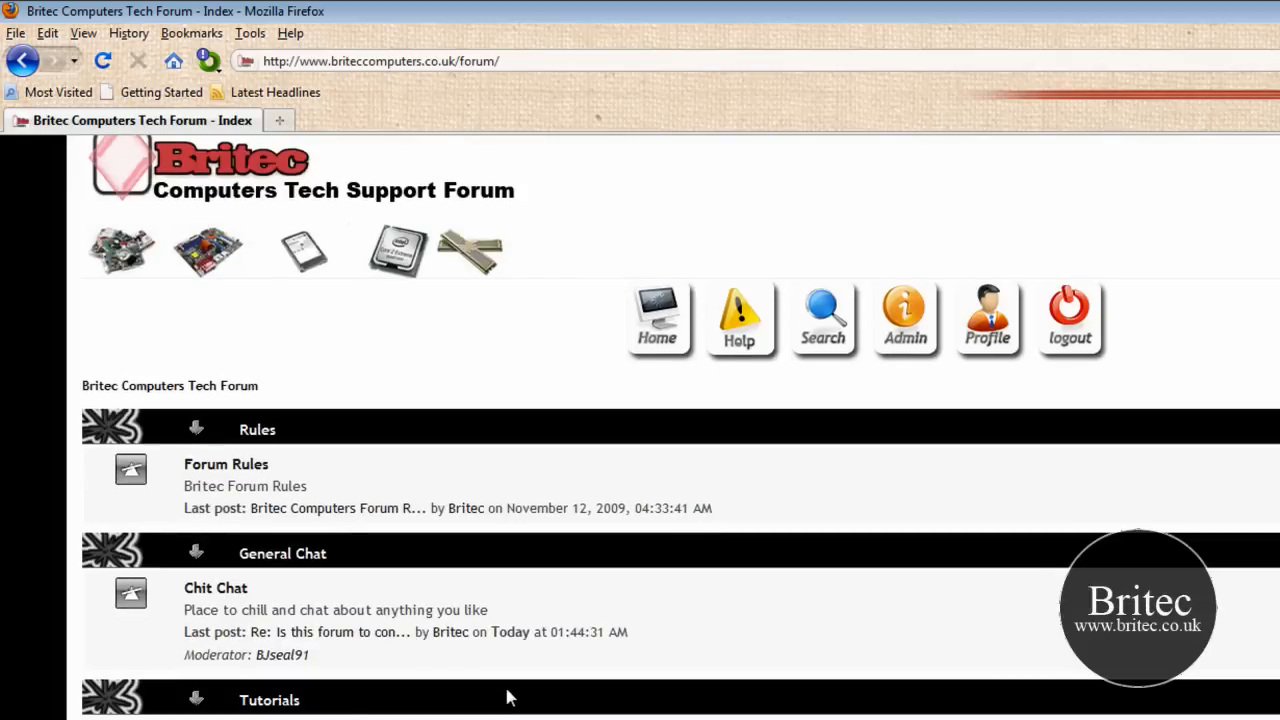
{"action": "scroll", "scroll_direction": "down", "scroll_amount": 3}
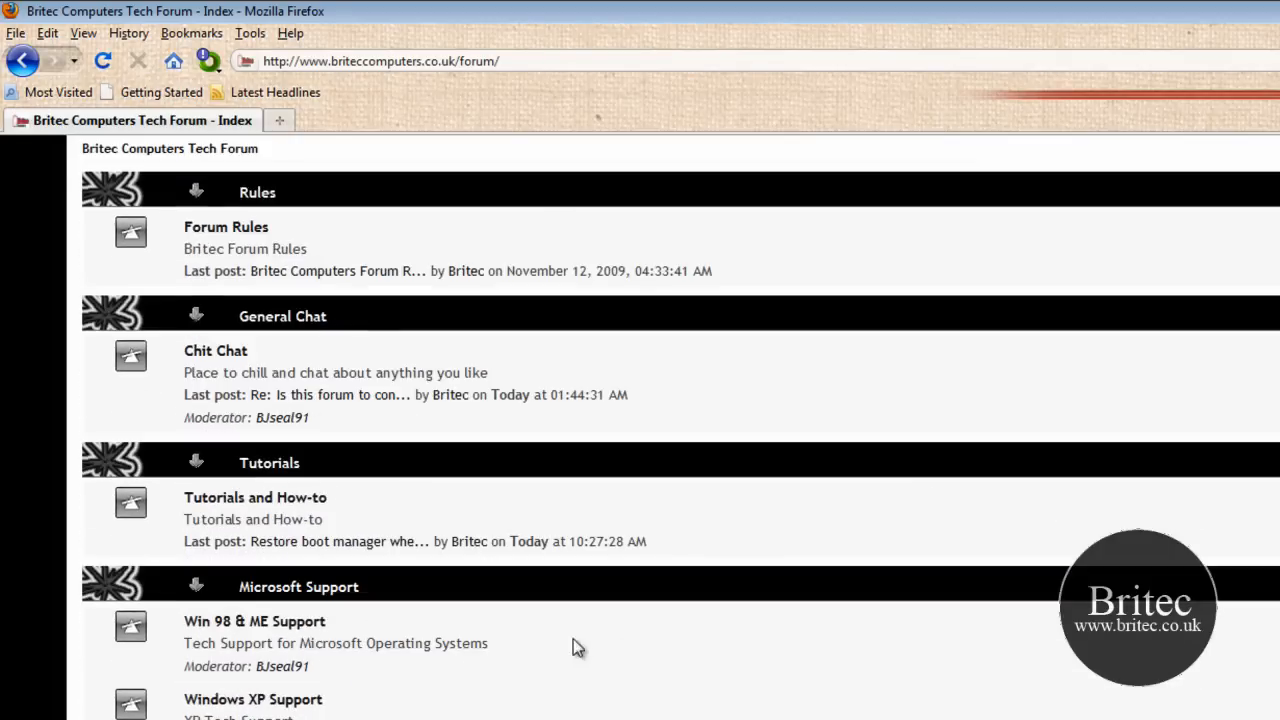